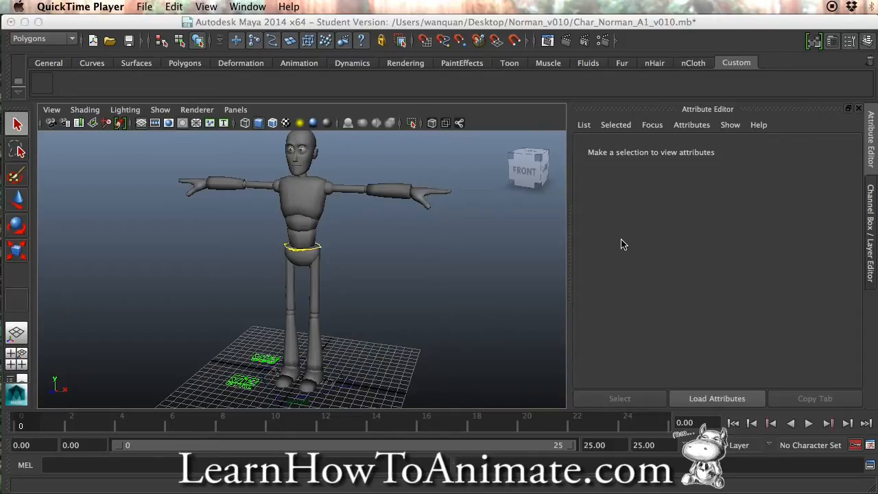
{"action": "mouse_move", "coordinate": [350, 236]}
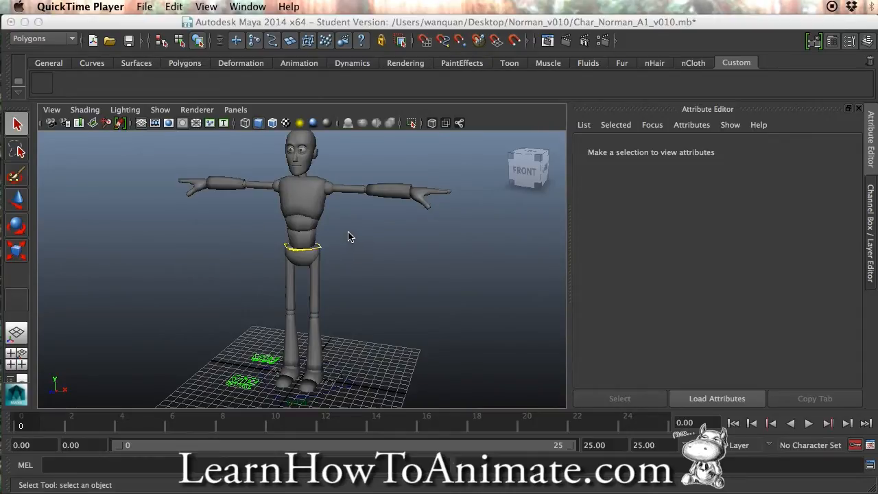
{"action": "mouse_move", "coordinate": [373, 268]}
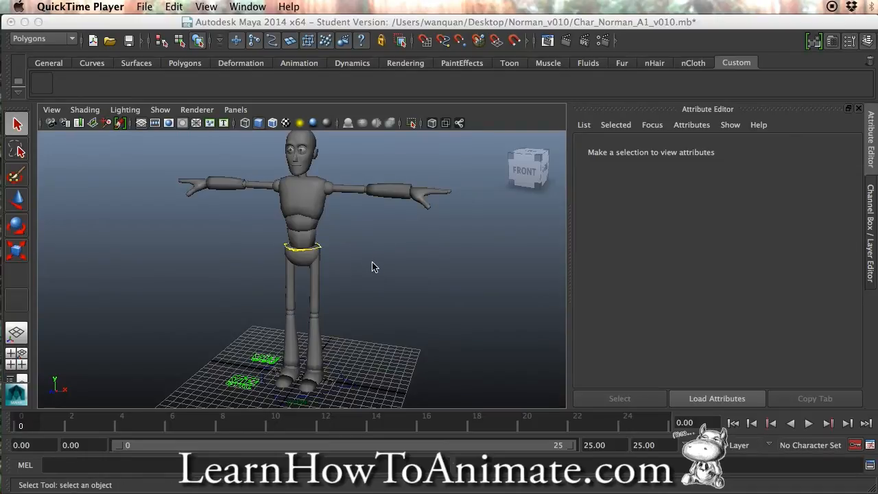
- Browse from the Desktop into the Norman_v010 folder to list the rig file, icon and MEL scripts
{"action": "left_click_drag", "start_coordinate": [373, 266], "coordinate": [415, 266]}
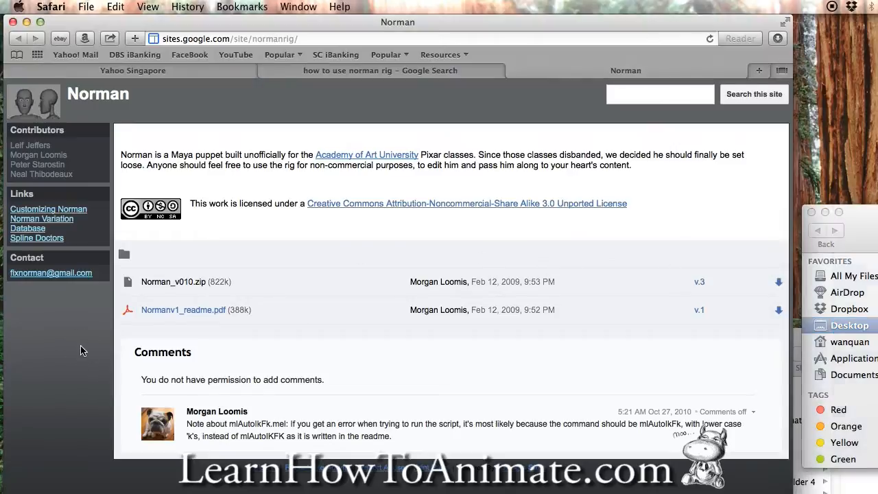
{"action": "mouse_move", "coordinate": [209, 39]}
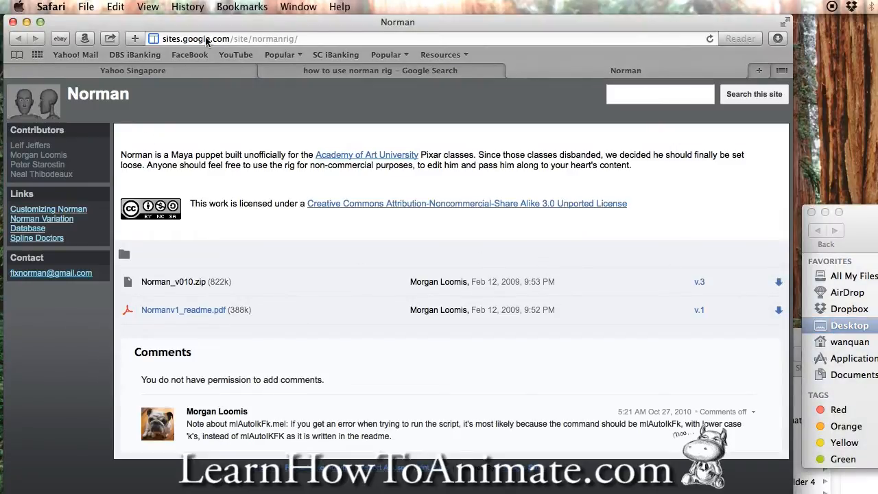
{"action": "mouse_move", "coordinate": [277, 46]}
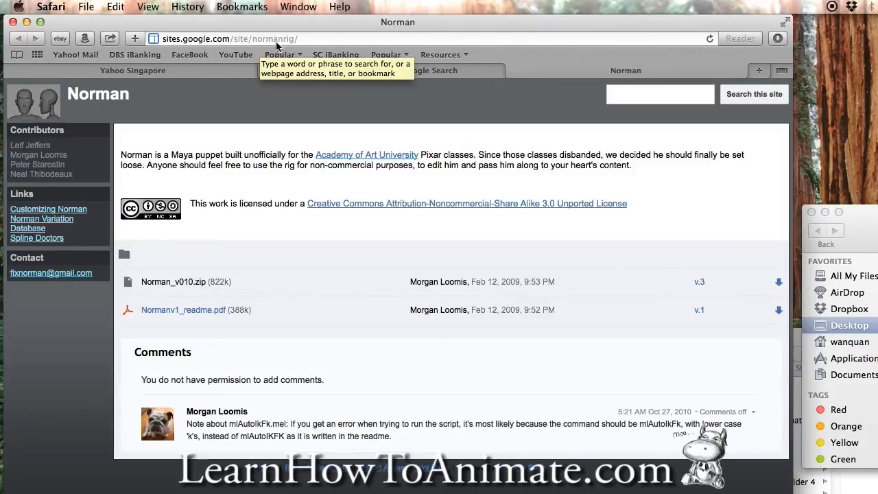
{"action": "mouse_move", "coordinate": [343, 387]}
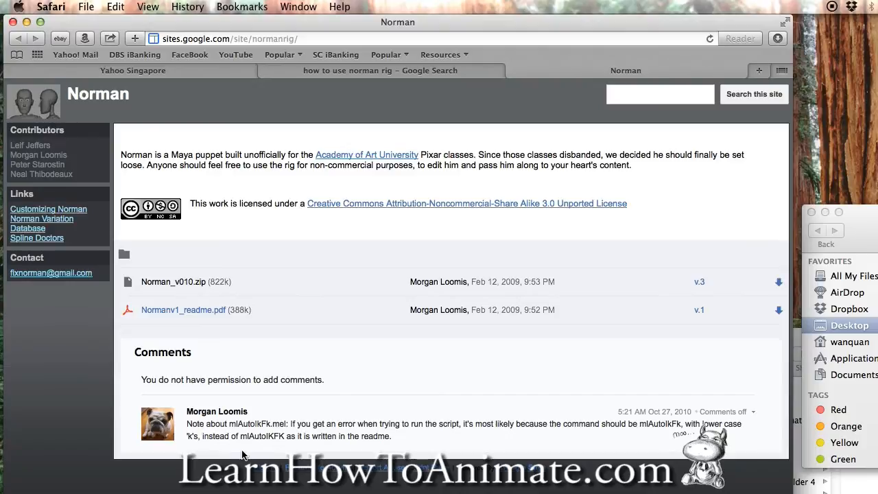
{"action": "mouse_move", "coordinate": [368, 250]}
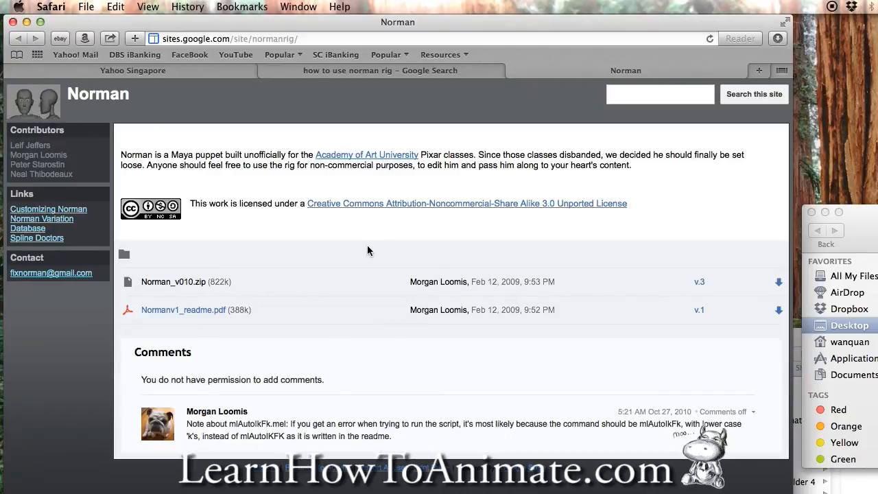
{"action": "mouse_move", "coordinate": [392, 261]}
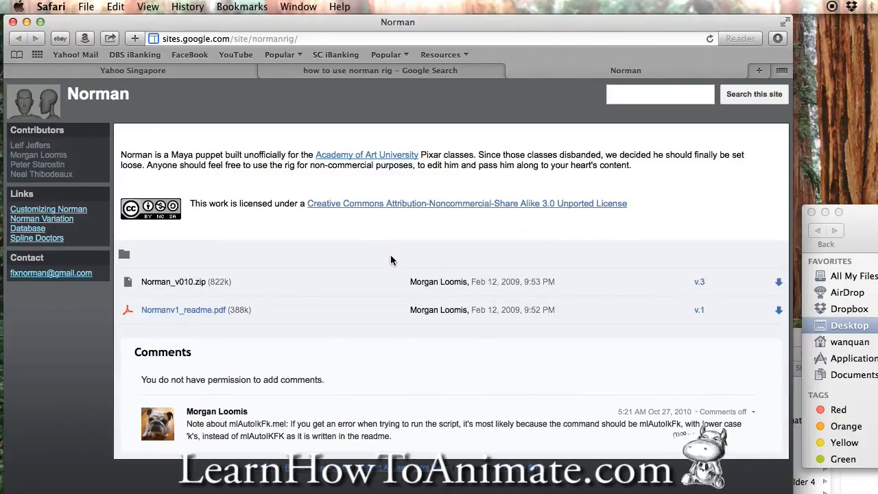
{"action": "mouse_move", "coordinate": [602, 299]}
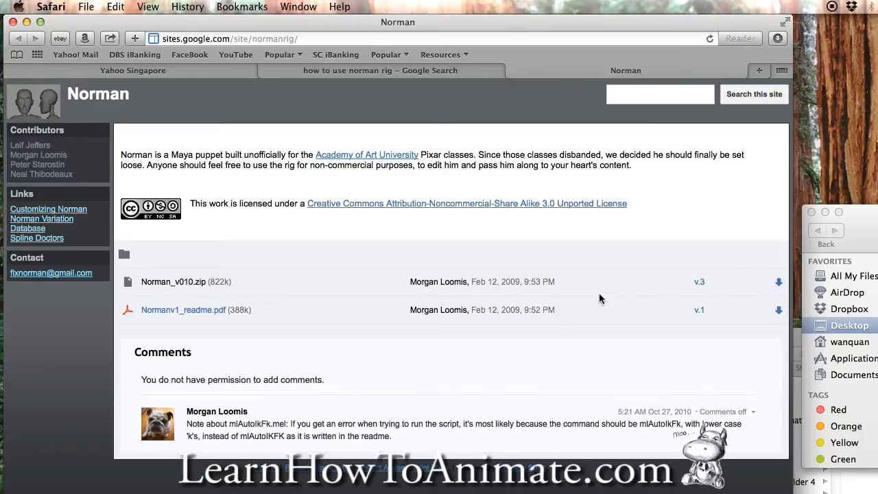
{"action": "mouse_move", "coordinate": [779, 283]}
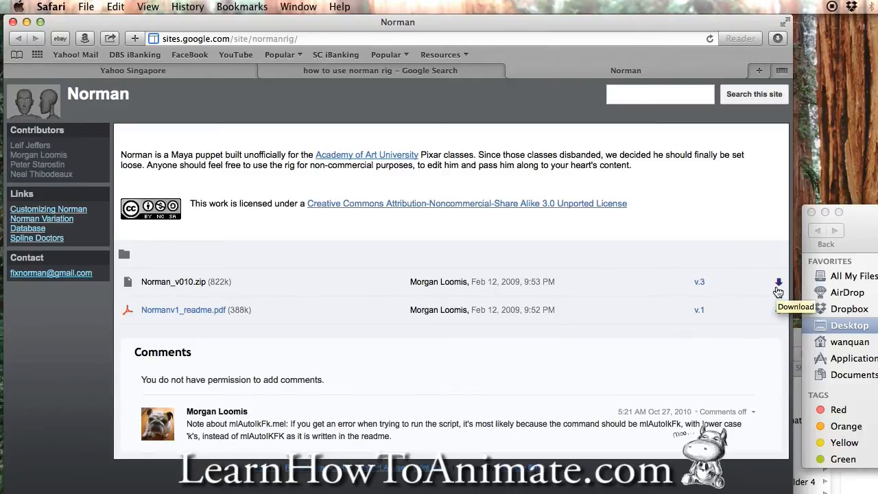
{"action": "mouse_move", "coordinate": [870, 221]}
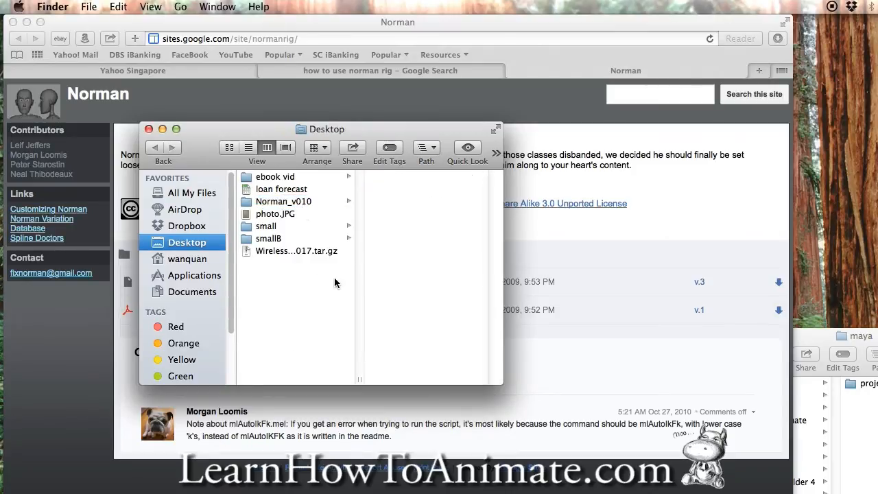
{"action": "left_click", "coordinate": [282, 201]}
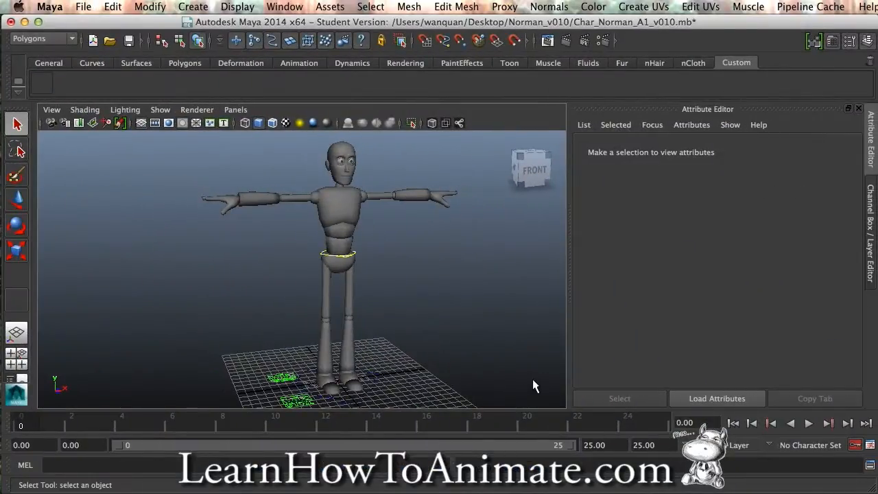
{"action": "mouse_move", "coordinate": [370, 206]}
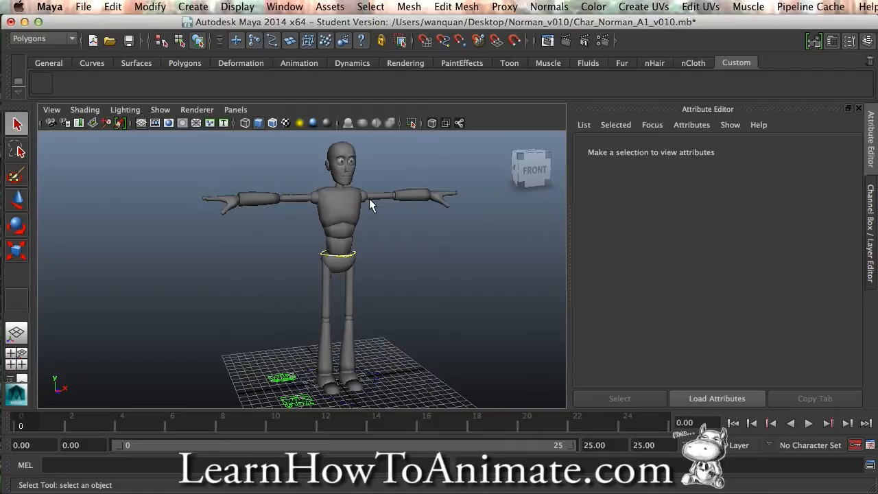
{"action": "mouse_move", "coordinate": [415, 236]}
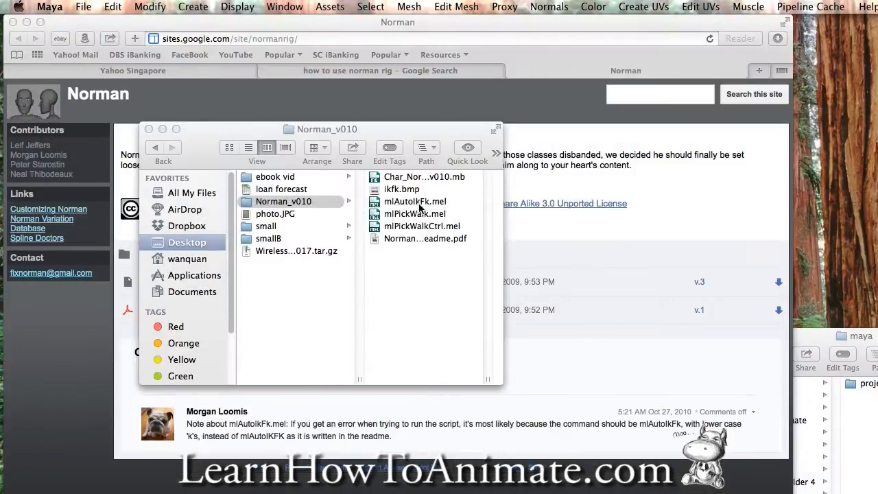
{"action": "left_click", "coordinate": [288, 200]}
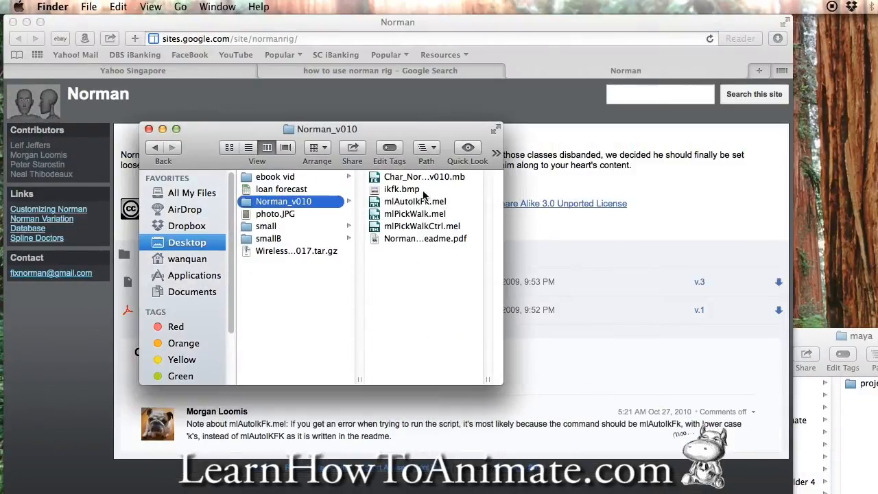
{"action": "mouse_move", "coordinate": [446, 240]}
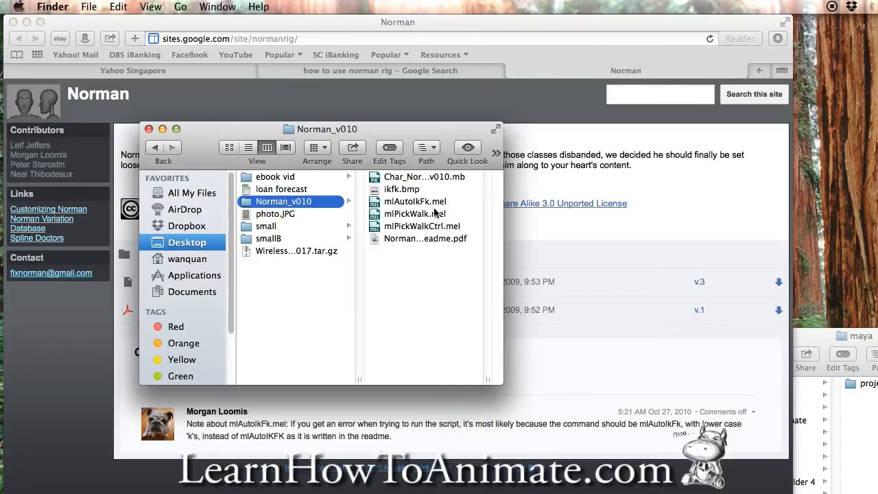
{"action": "mouse_move", "coordinate": [436, 229]}
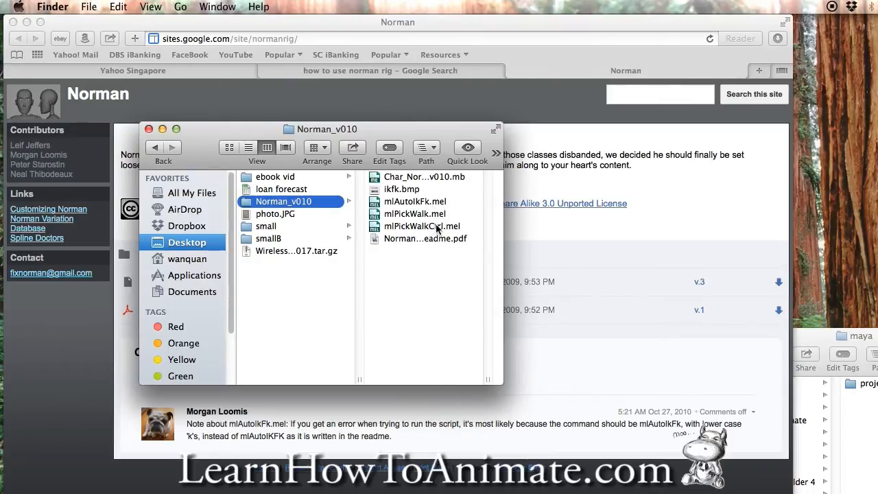
{"action": "mouse_move", "coordinate": [431, 218]}
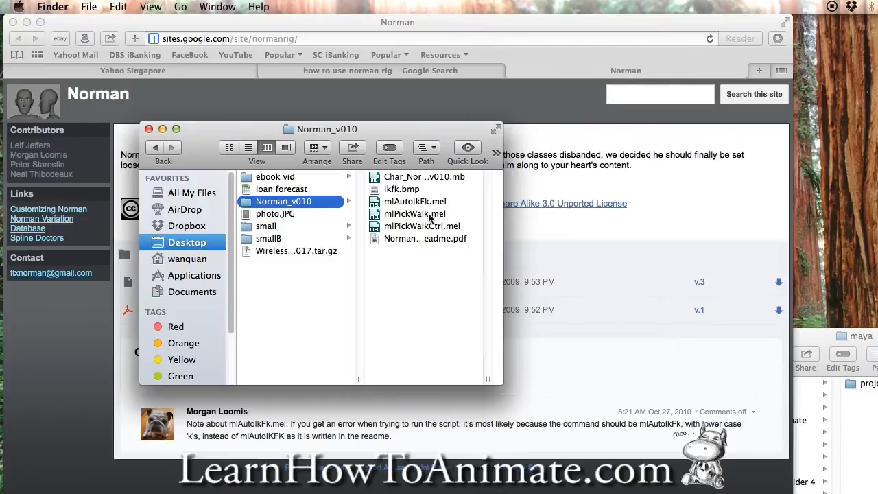
{"action": "double_click", "coordinate": [425, 175]}
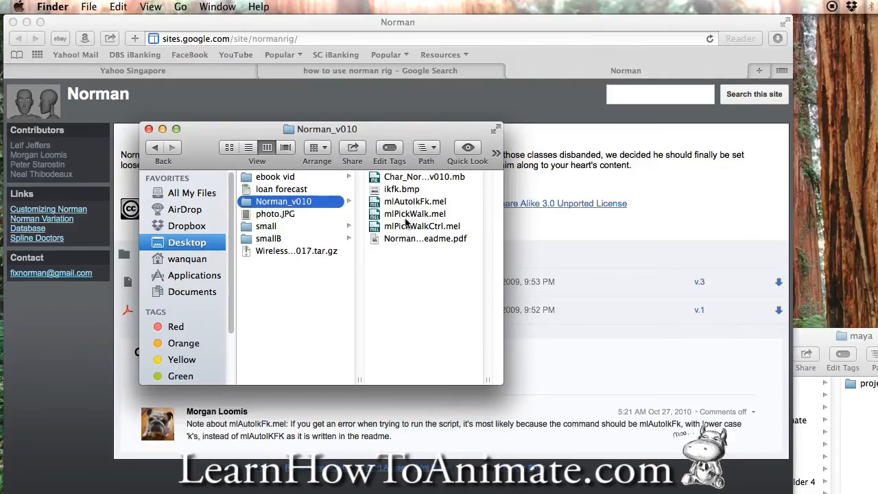
{"action": "mouse_move", "coordinate": [437, 221]}
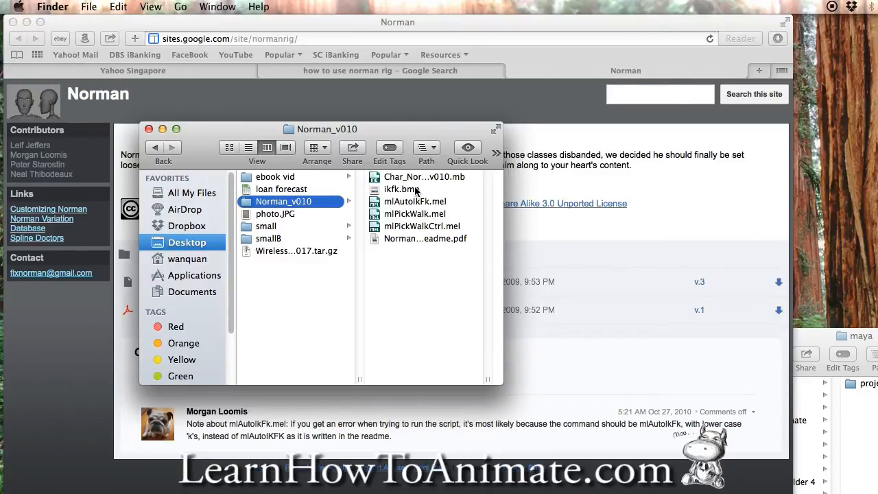
- Drag the three Norman .mel scripts into Documents > maya > projects > default > scripts
{"action": "left_click", "coordinate": [283, 201]}
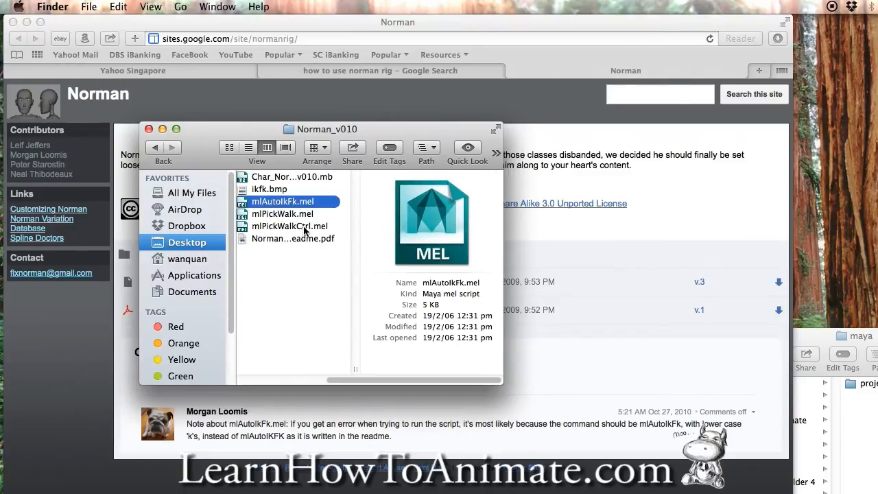
{"action": "left_click", "coordinate": [288, 225]}
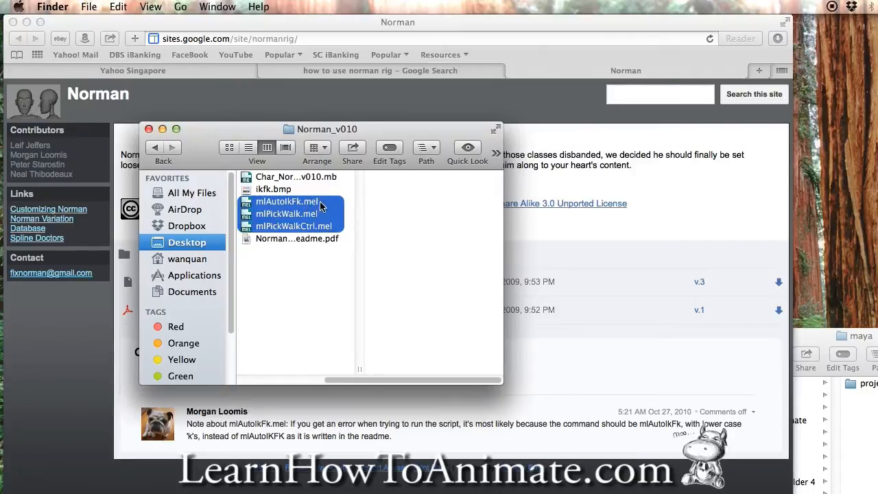
{"action": "left_click_drag", "start_coordinate": [327, 129], "coordinate": [577, 118]}
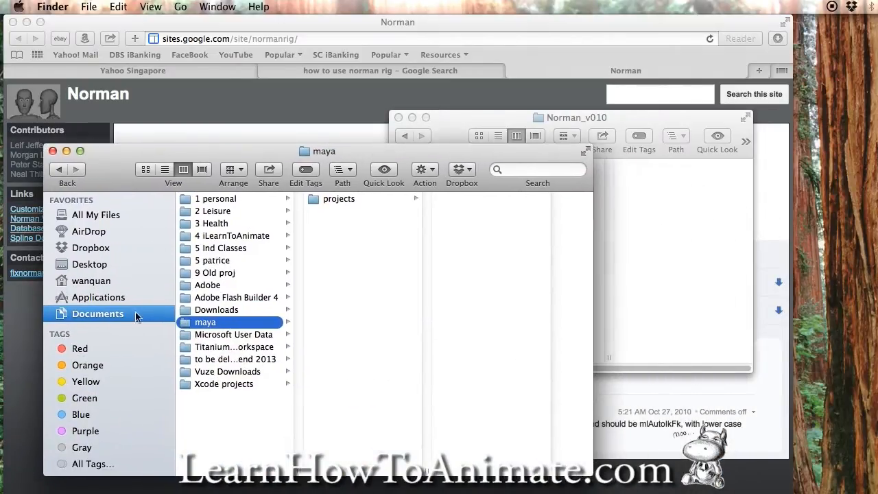
{"action": "mouse_move", "coordinate": [343, 203]}
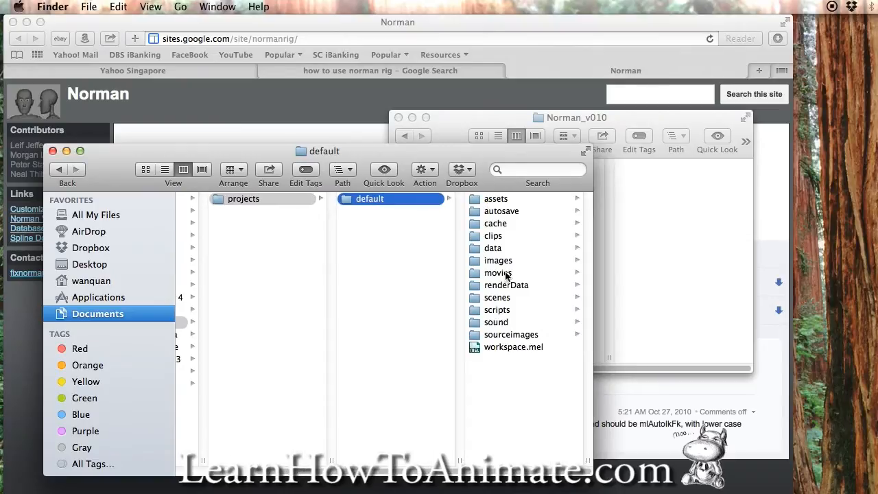
{"action": "left_click", "coordinate": [497, 310]}
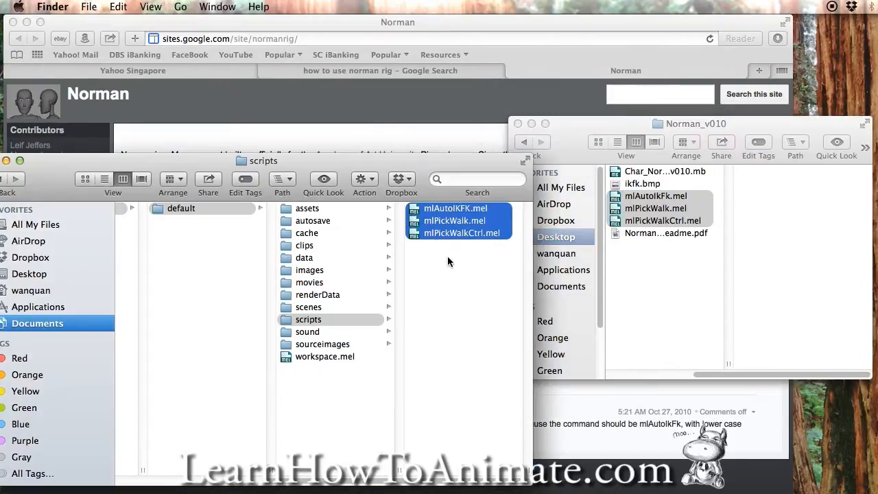
{"action": "left_click", "coordinate": [460, 274]}
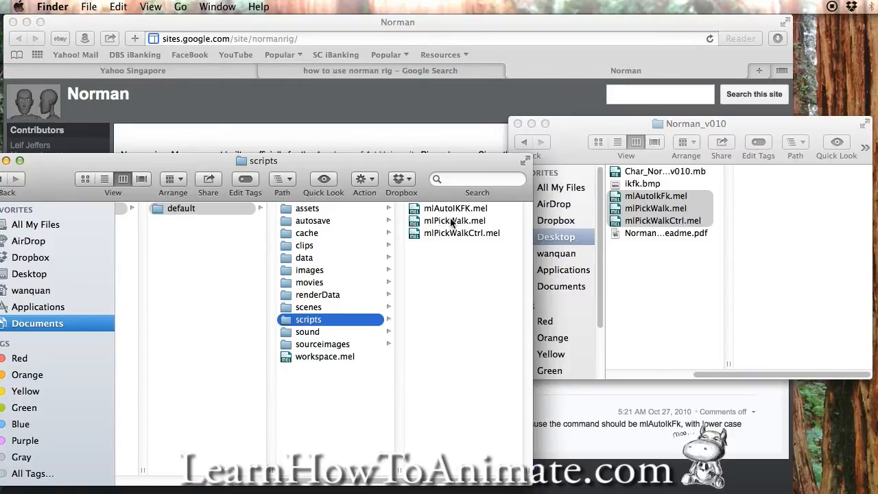
{"action": "mouse_move", "coordinate": [464, 214]}
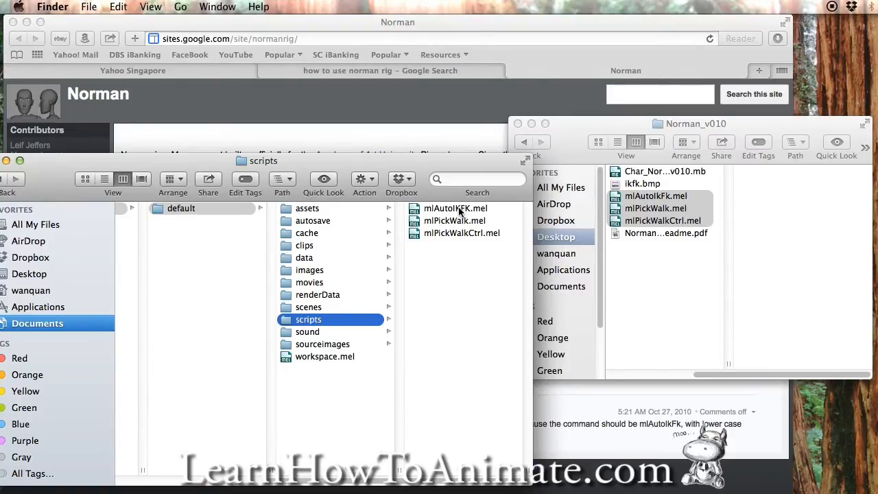
{"action": "mouse_move", "coordinate": [469, 214]}
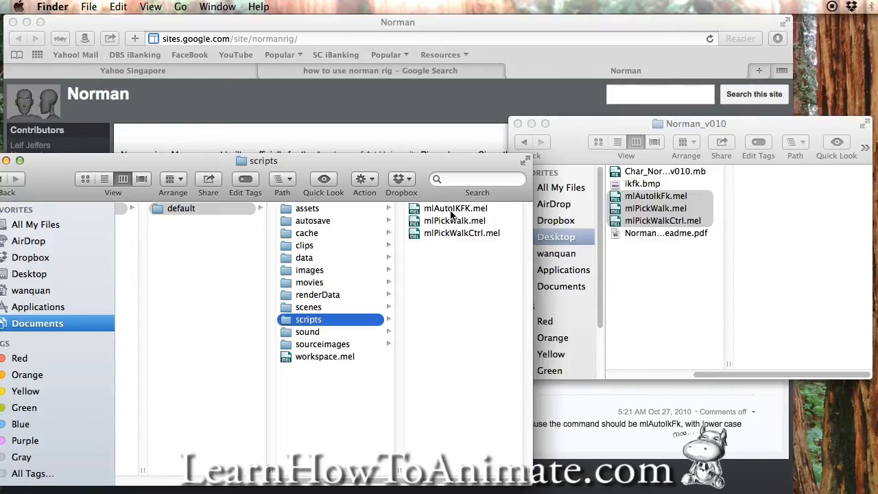
- Select ikfk.bmp, then bring up a new Finder window showing the wanquan home folder
{"action": "left_click", "coordinate": [662, 209]}
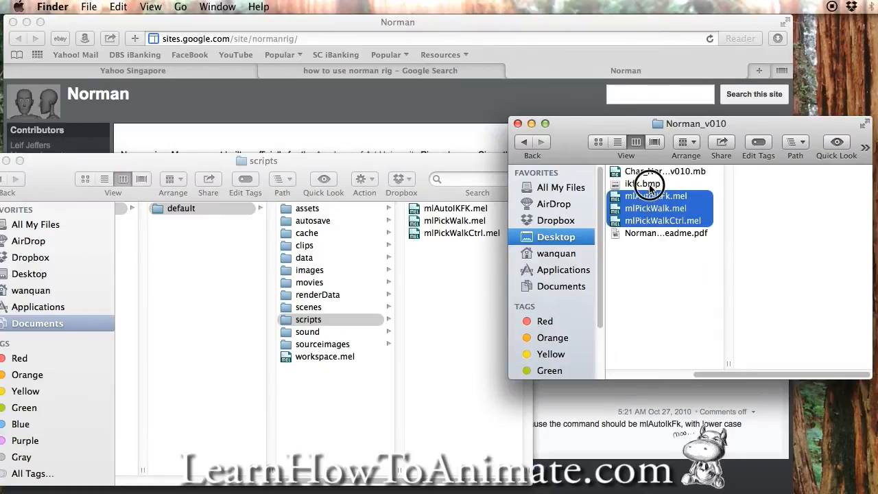
{"action": "left_click", "coordinate": [638, 184]}
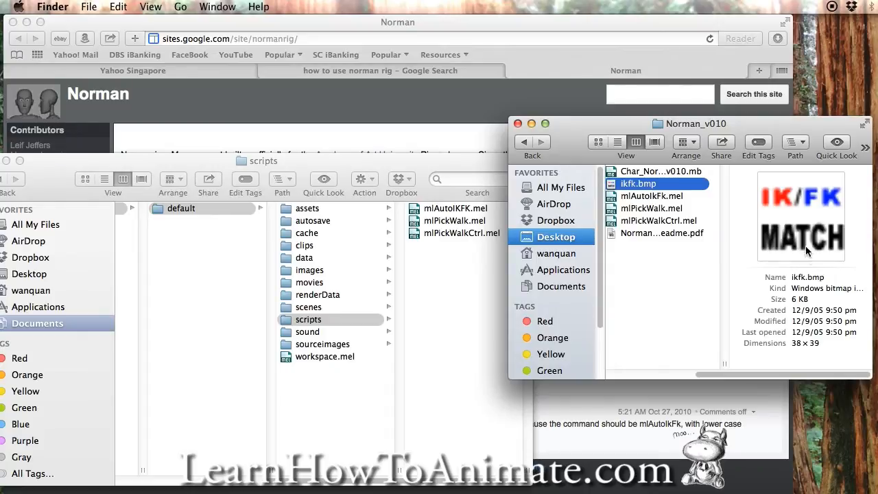
{"action": "mouse_move", "coordinate": [791, 246]}
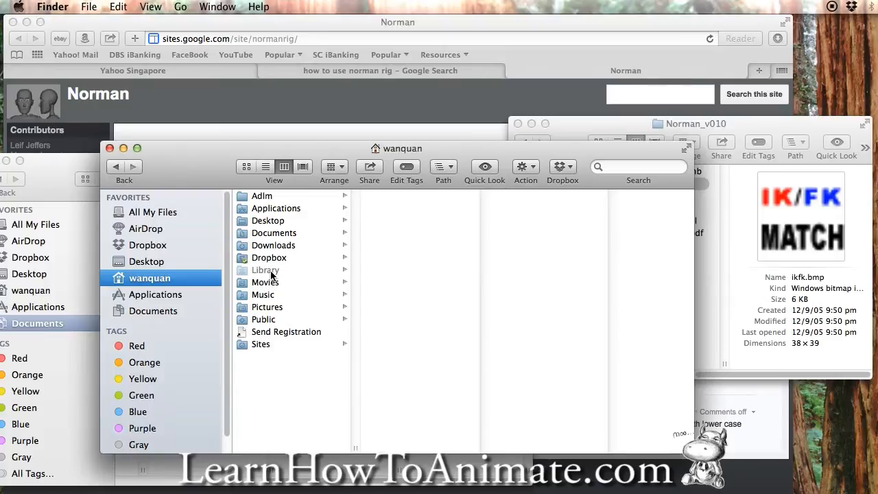
{"action": "left_click", "coordinate": [264, 269]}
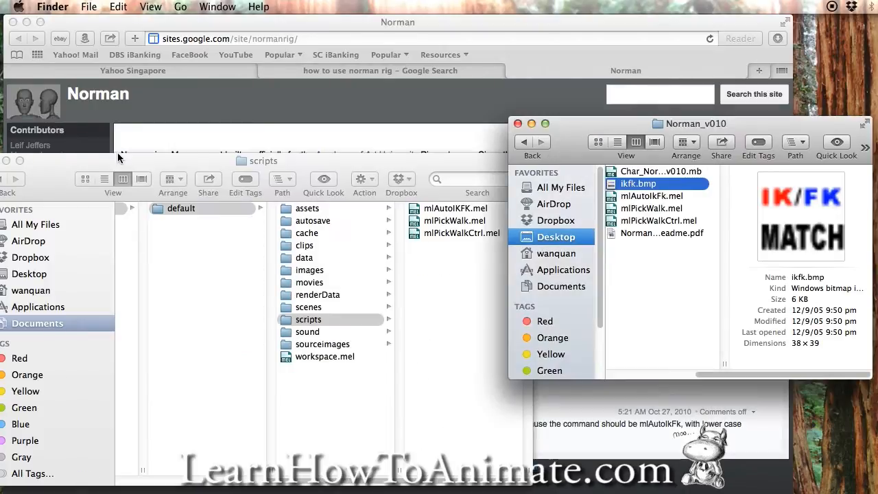
{"action": "left_click", "coordinate": [88, 6]}
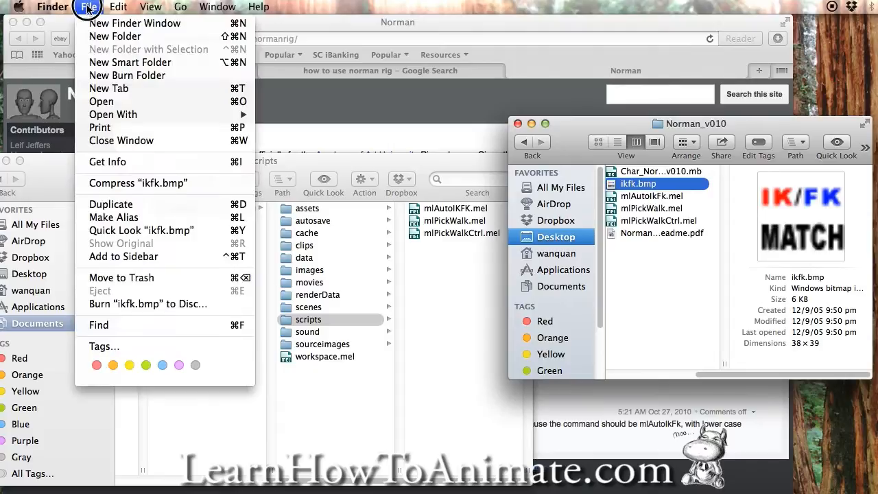
{"action": "mouse_move", "coordinate": [134, 23]}
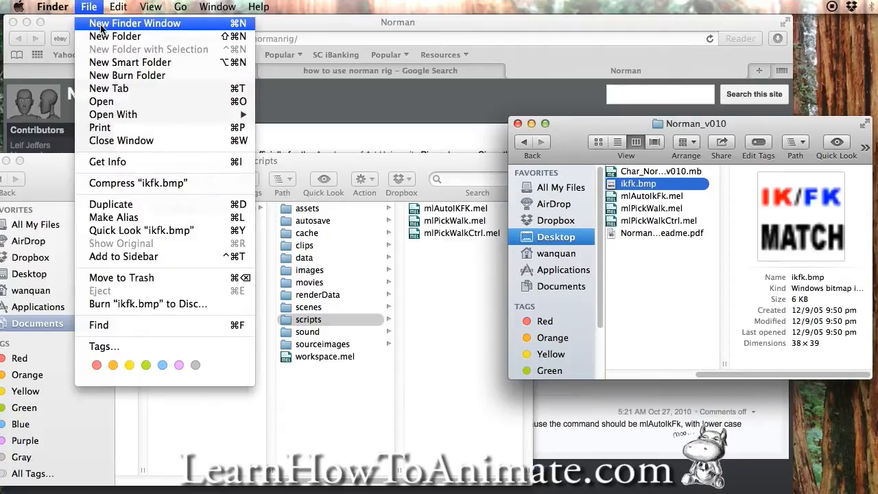
{"action": "left_click", "coordinate": [134, 22]}
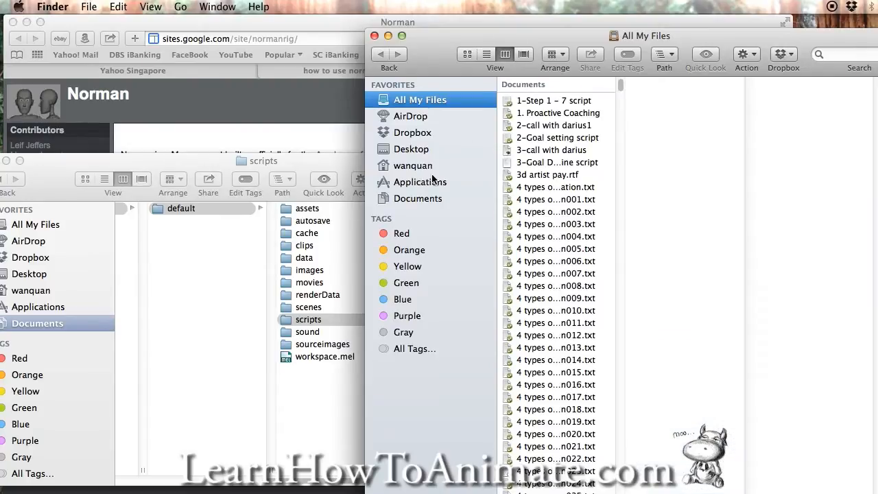
{"action": "mouse_move", "coordinate": [426, 180]}
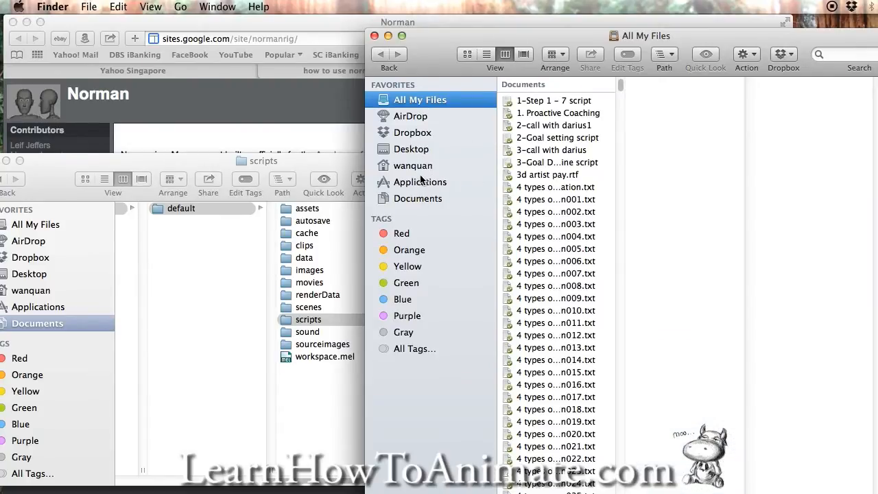
{"action": "left_click", "coordinate": [412, 165]}
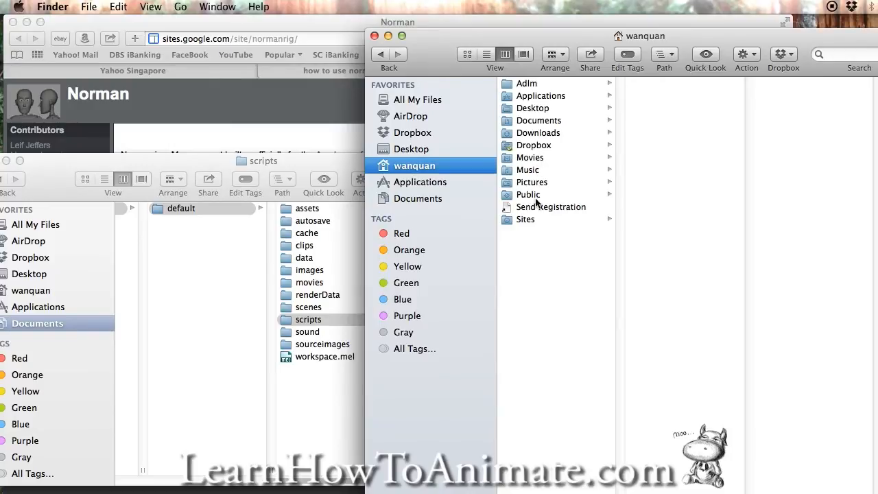
{"action": "mouse_move", "coordinate": [583, 46]}
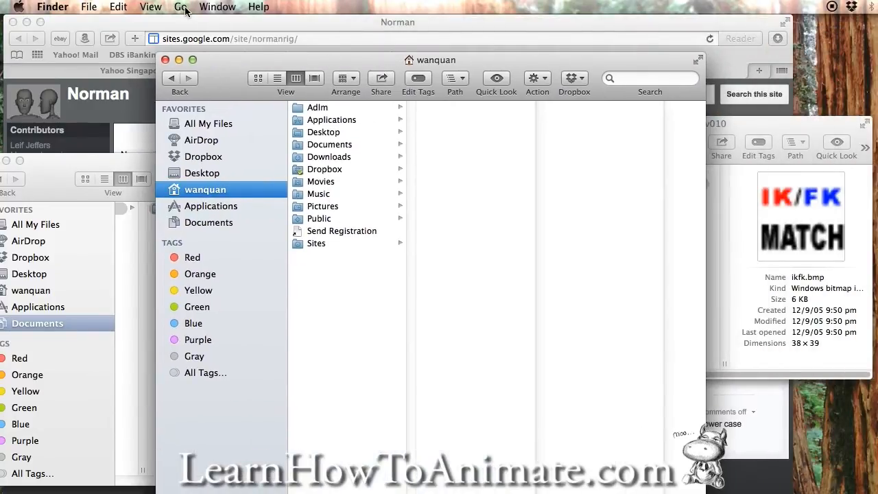
- Reveal the hidden Library folder through the Go menu with Alt held and browse into it
{"action": "left_click", "coordinate": [182, 7]}
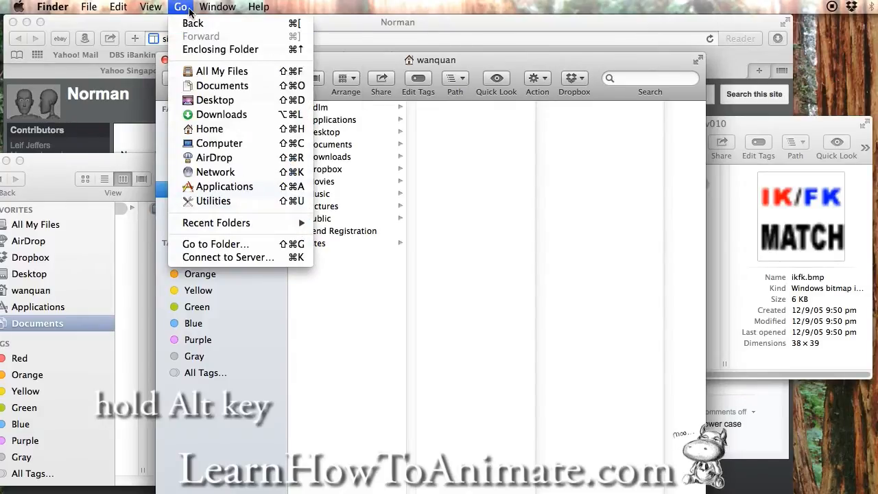
{"action": "key", "text": "alt"}
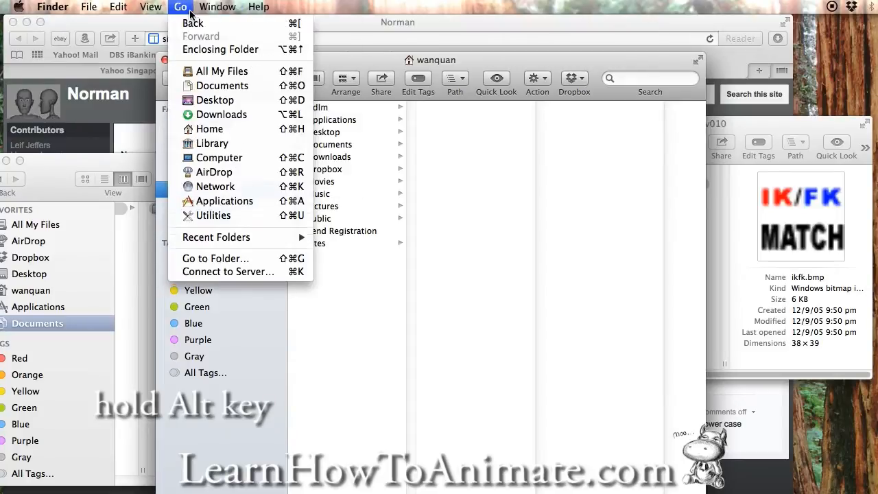
{"action": "mouse_move", "coordinate": [211, 142]}
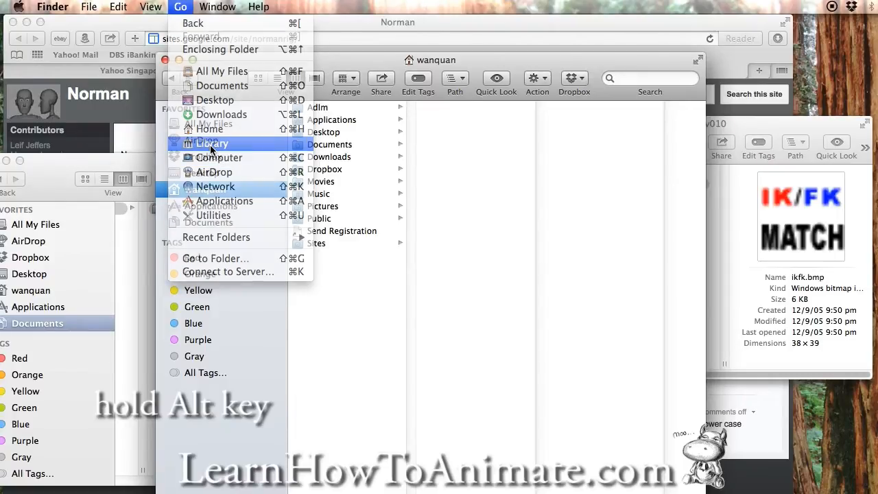
{"action": "left_click", "coordinate": [211, 143]}
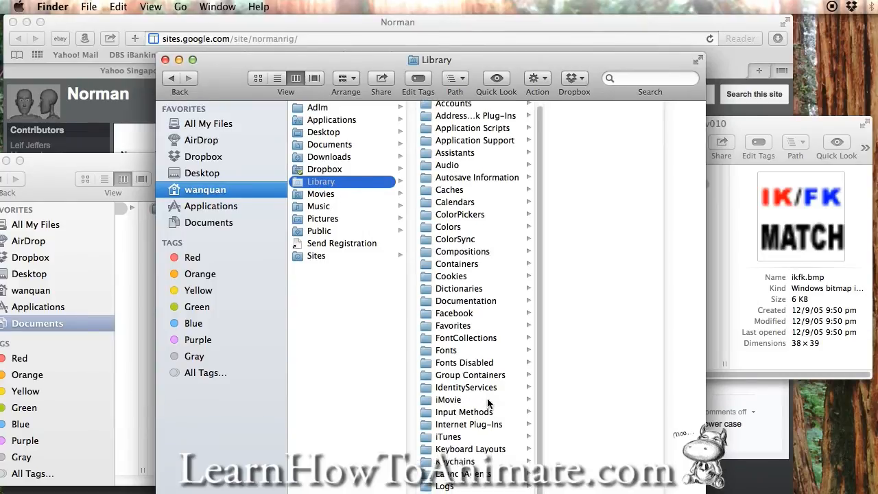
{"action": "scroll", "scroll_direction": "down", "scroll_amount": 3}
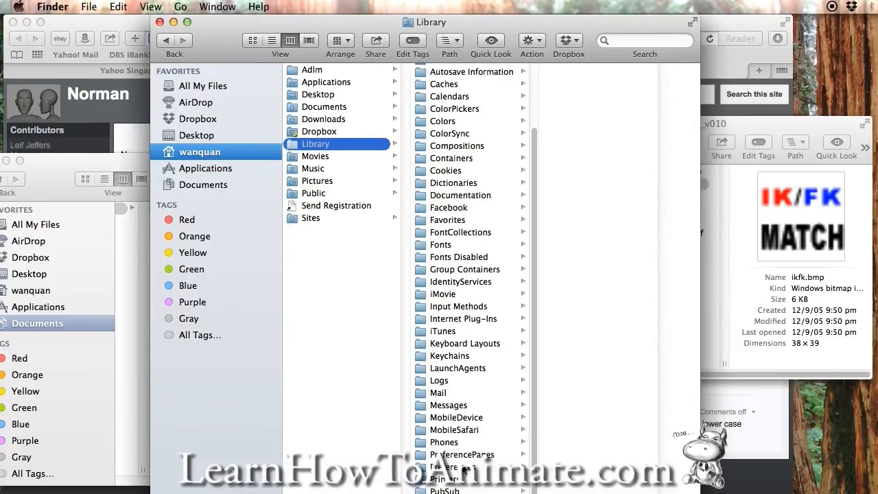
- Navigate Preferences > Autodesk > maya > 2014-x64 > prefs to place ikfk.bmp in the icons folder
{"action": "left_click", "coordinate": [461, 454]}
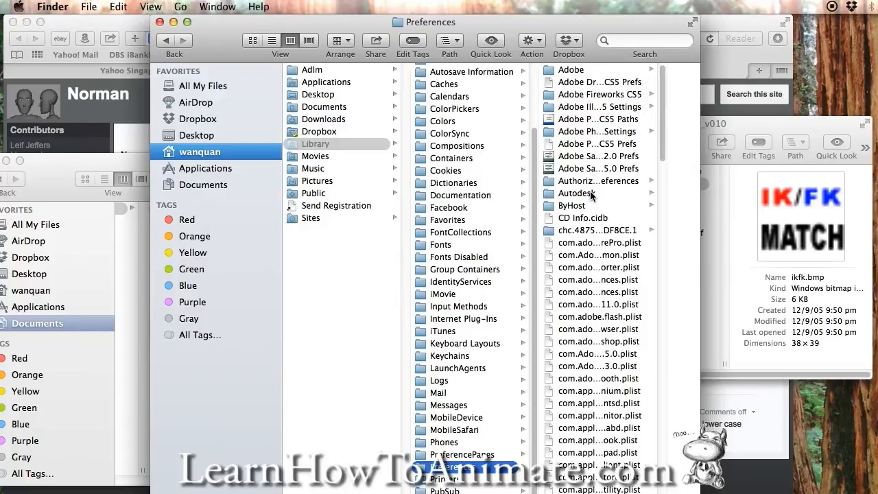
{"action": "left_click", "coordinate": [576, 192]}
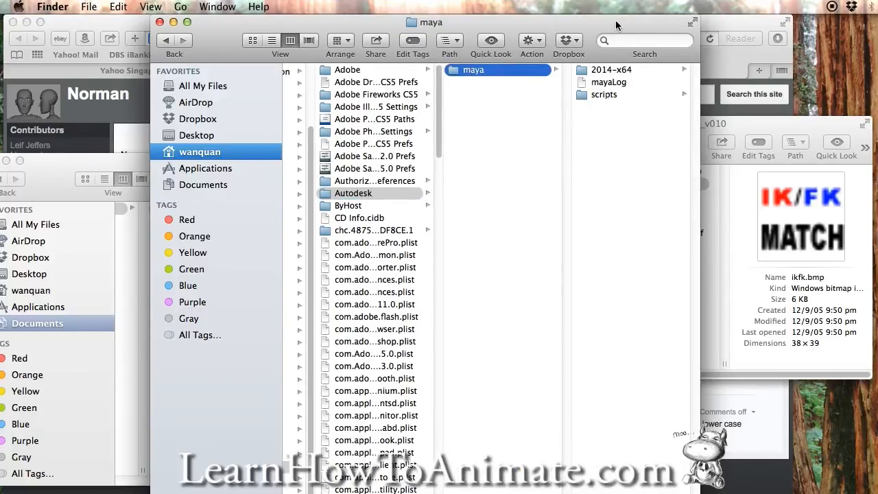
{"action": "left_click", "coordinate": [612, 68]}
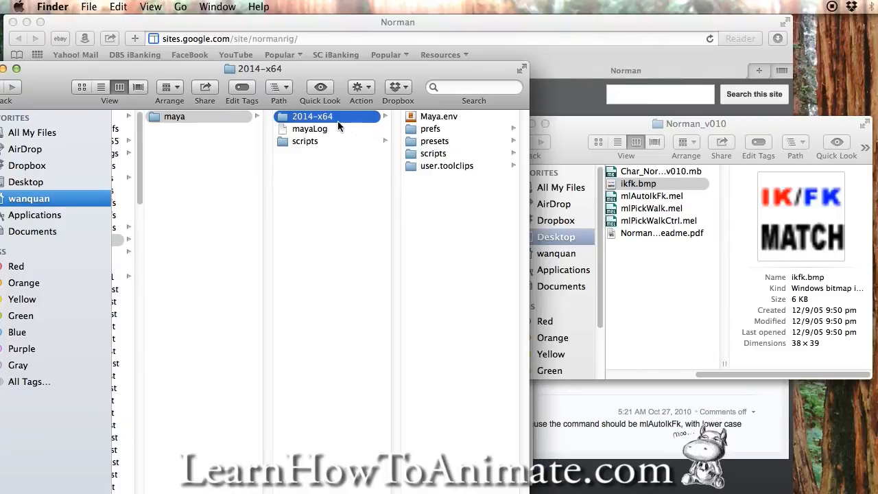
{"action": "mouse_move", "coordinate": [373, 132]}
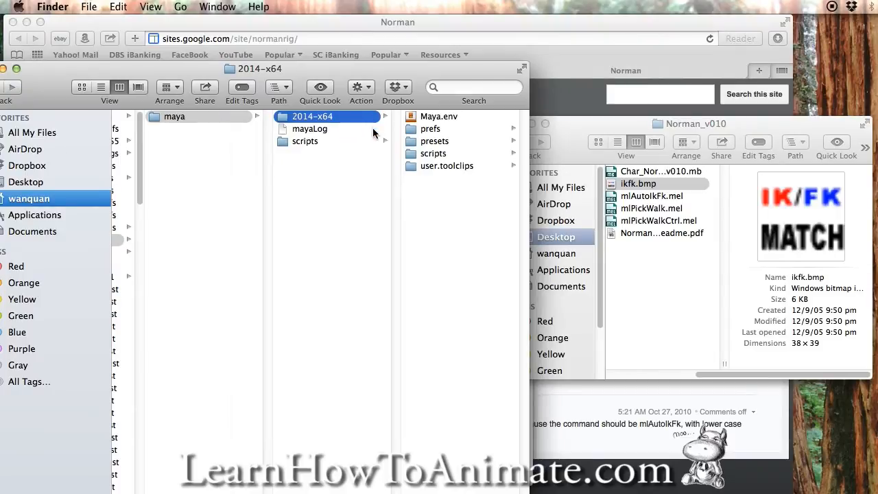
{"action": "mouse_move", "coordinate": [439, 129]}
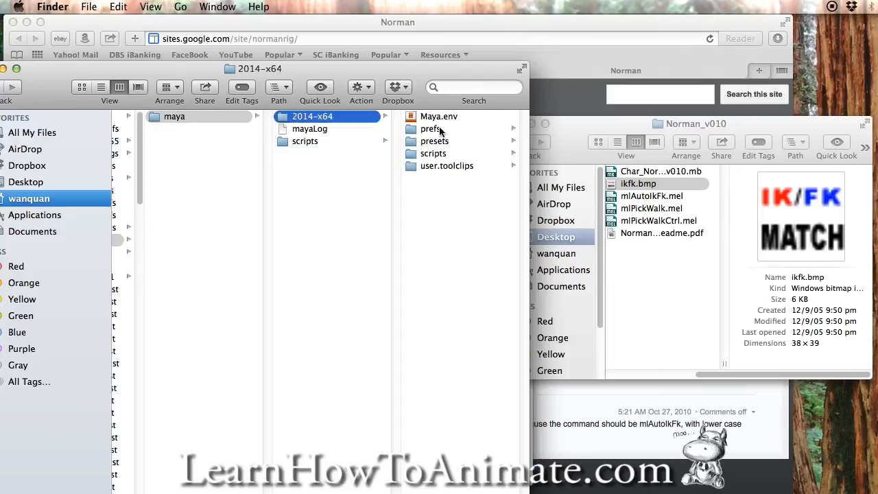
{"action": "left_click", "coordinate": [432, 129]}
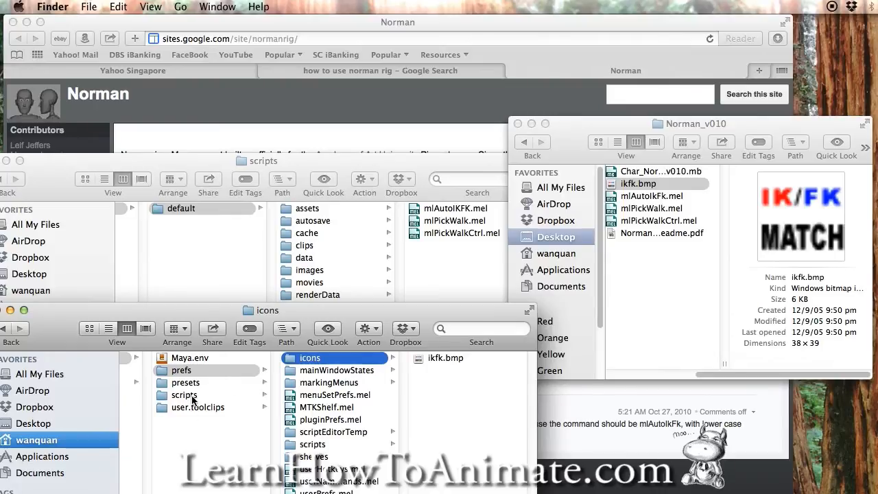
{"action": "mouse_move", "coordinate": [322, 228]}
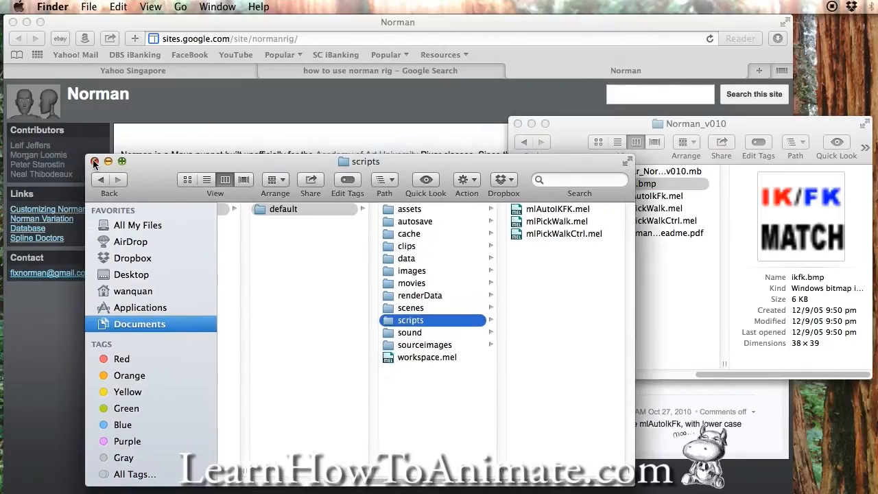
- Load Char_Norman_A1_v010.mb in Maya and inspect the IK/FK Match shelf button's command
{"action": "left_click", "coordinate": [95, 162]}
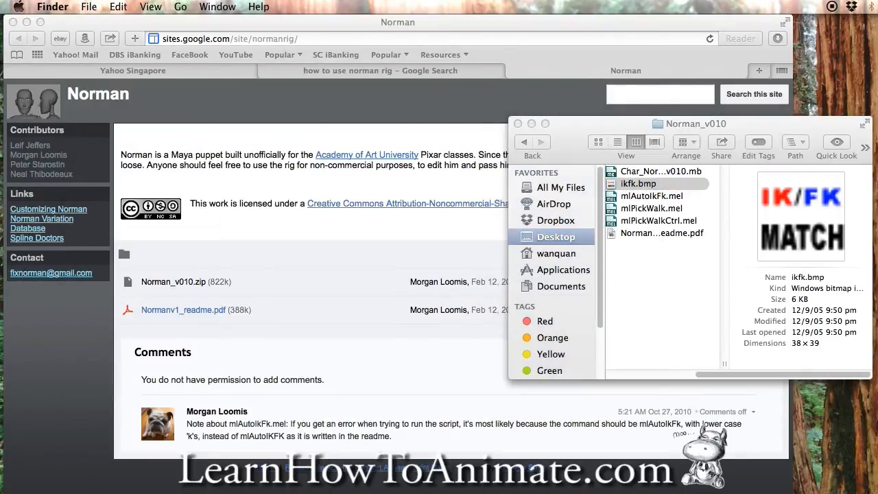
{"action": "mouse_move", "coordinate": [720, 461]}
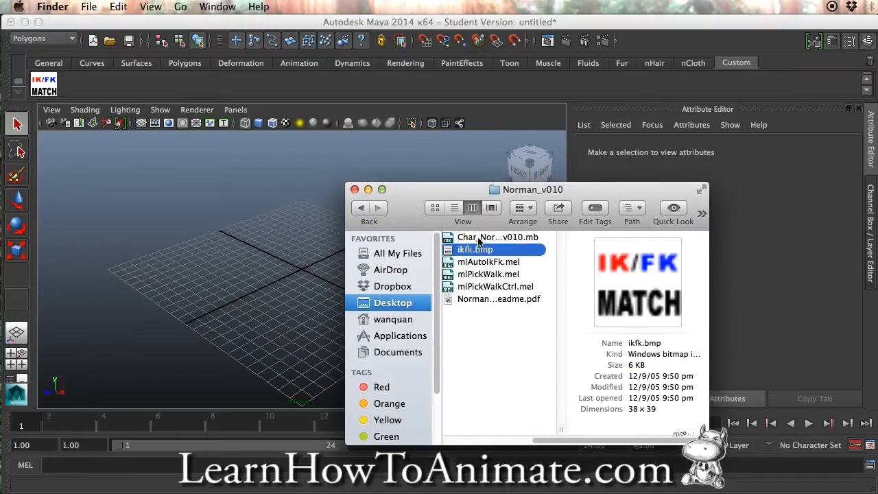
{"action": "left_click", "coordinate": [496, 236]}
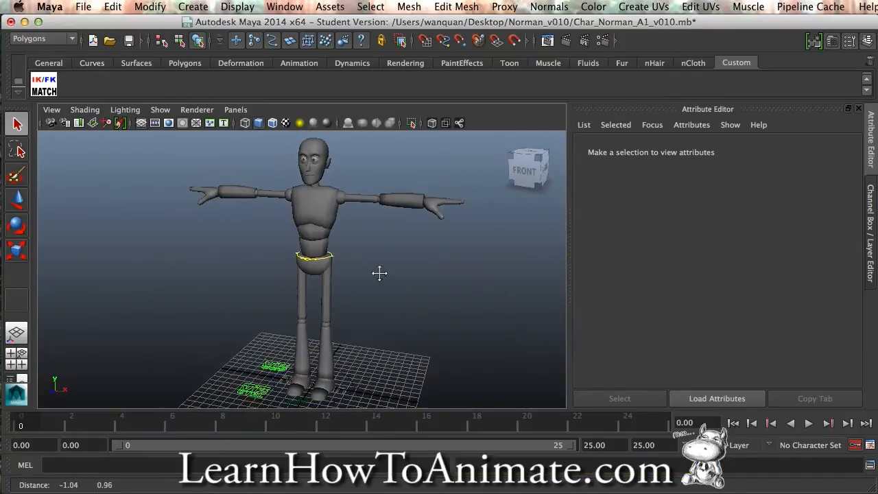
{"action": "left_click_drag", "start_coordinate": [379, 273], "coordinate": [396, 291]}
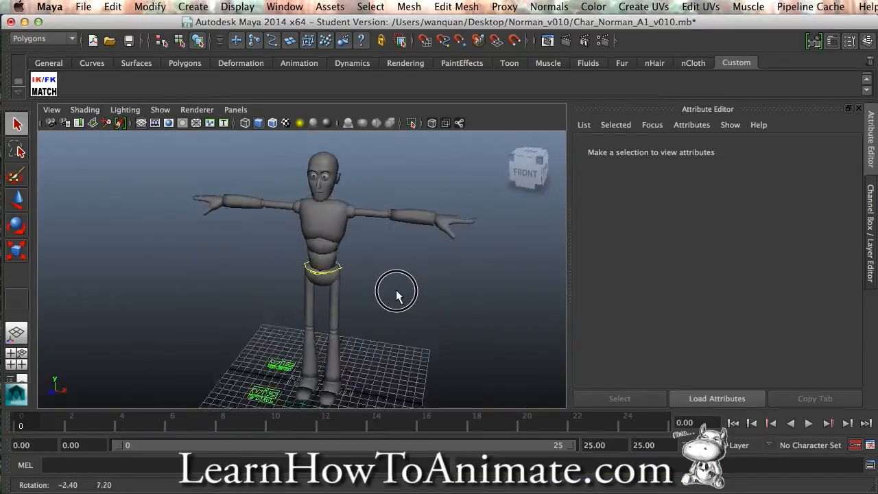
{"action": "left_click", "coordinate": [43, 86]}
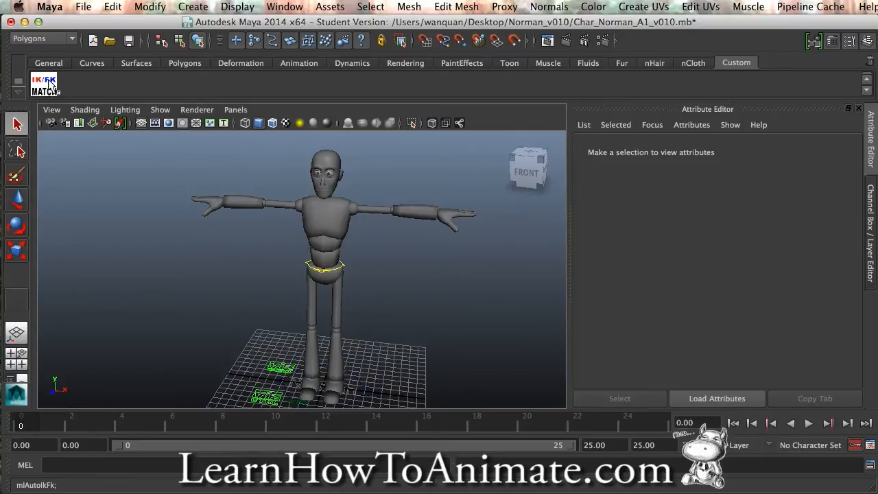
{"action": "mouse_move", "coordinate": [44, 82]}
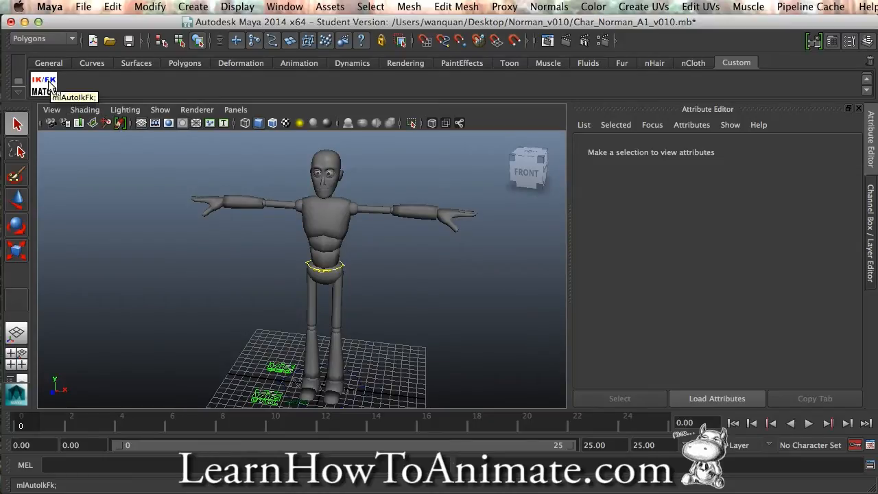
{"action": "right_click", "coordinate": [44, 83]}
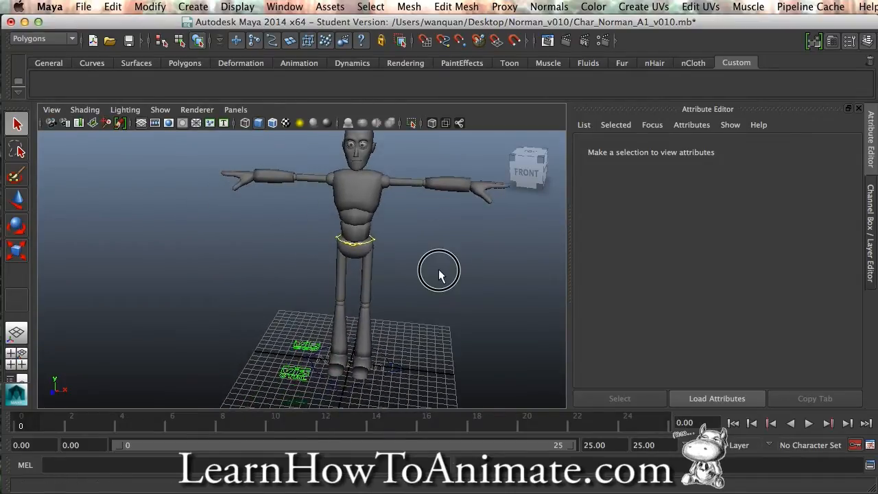
- Review the readme PDF and mlAutoIkFk.mel in the Norman_v010 folder before returning to Maya
{"action": "left_click_drag", "start_coordinate": [439, 275], "coordinate": [432, 262]}
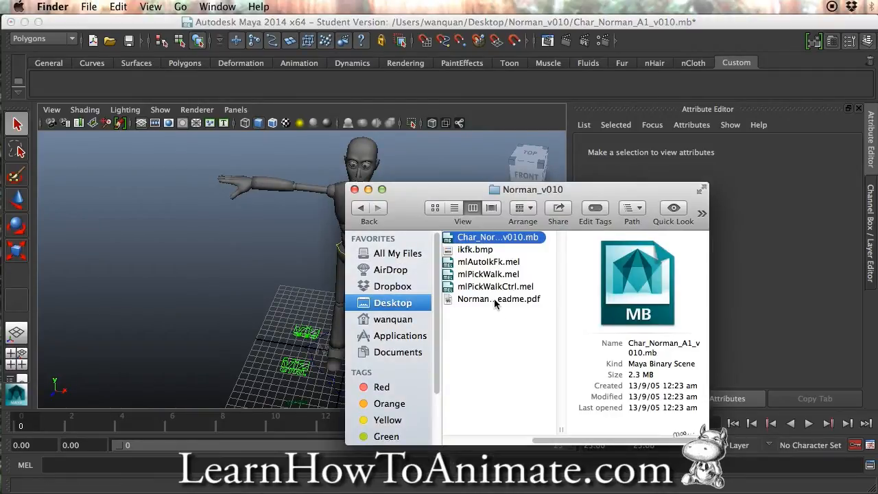
{"action": "left_click", "coordinate": [499, 299]}
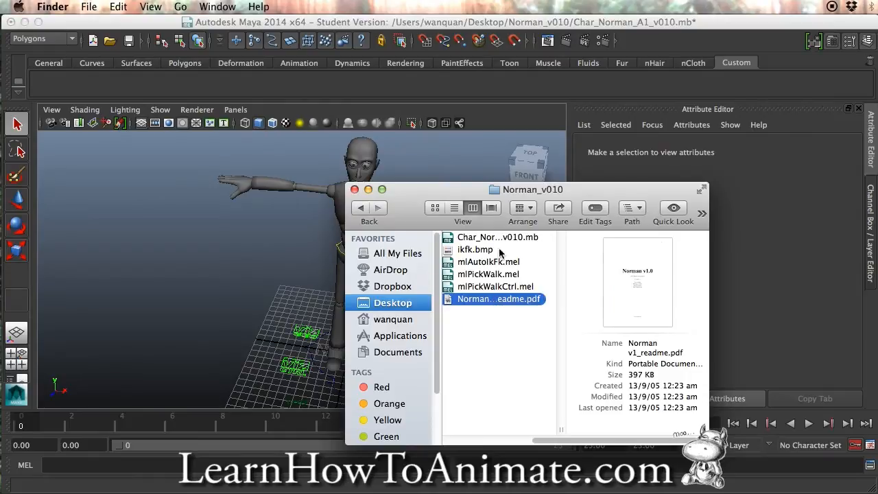
{"action": "mouse_move", "coordinate": [513, 307]}
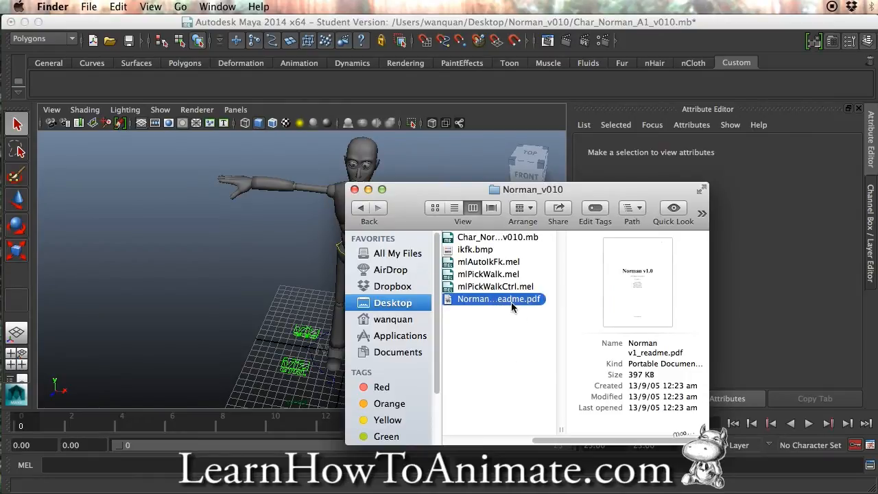
{"action": "double_click", "coordinate": [497, 299]}
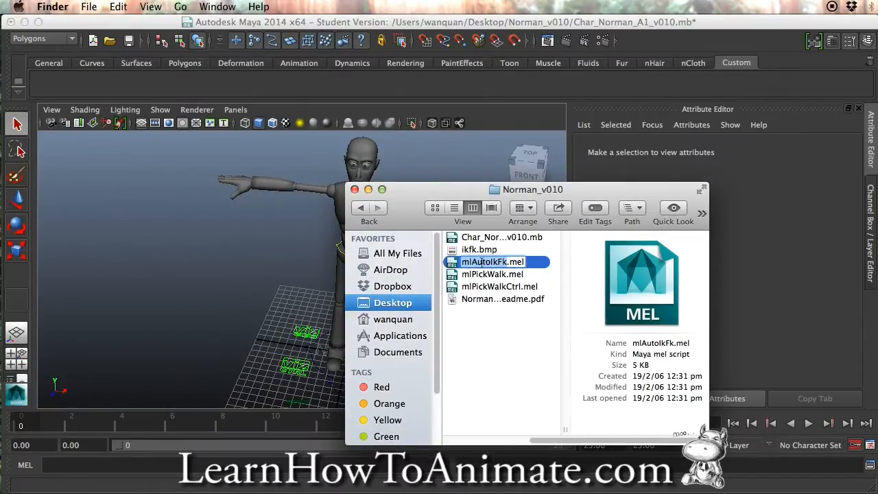
{"action": "mouse_move", "coordinate": [506, 270]}
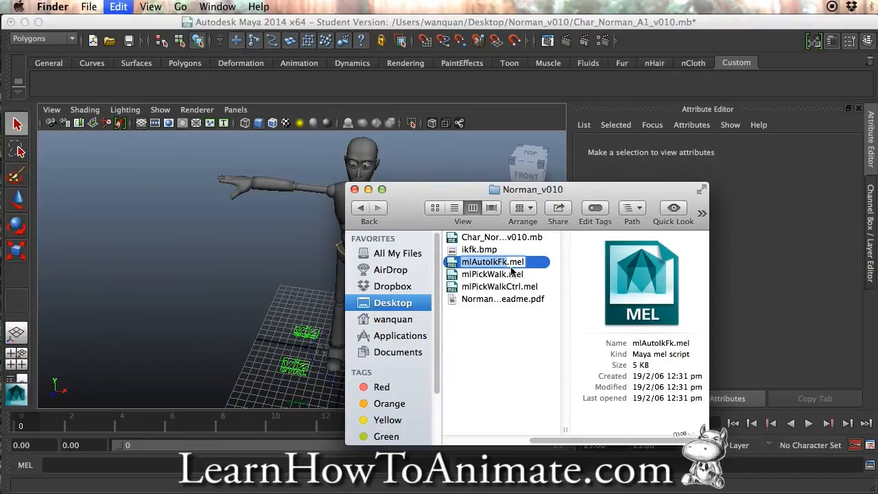
{"action": "mouse_move", "coordinate": [382, 291]}
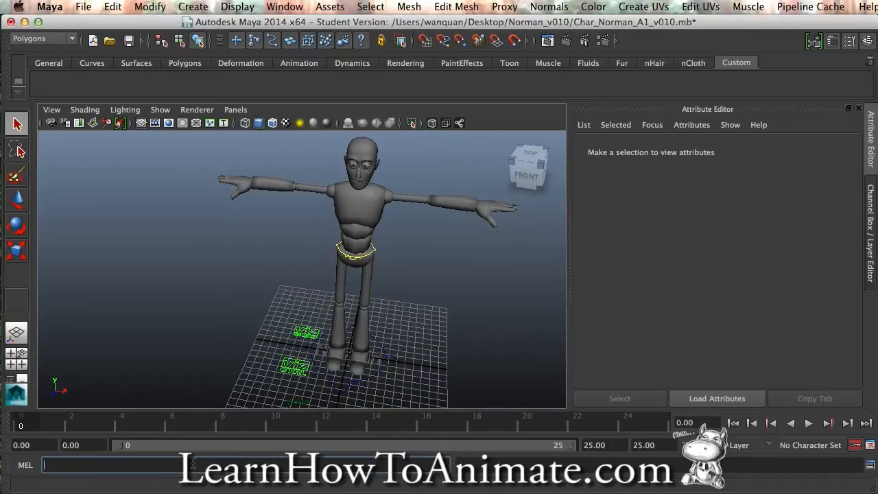
- Run mlAutoIkFk from the MEL command line, which asks for a control to be selected first
{"action": "type", "text": "mlAutoIkFk"}
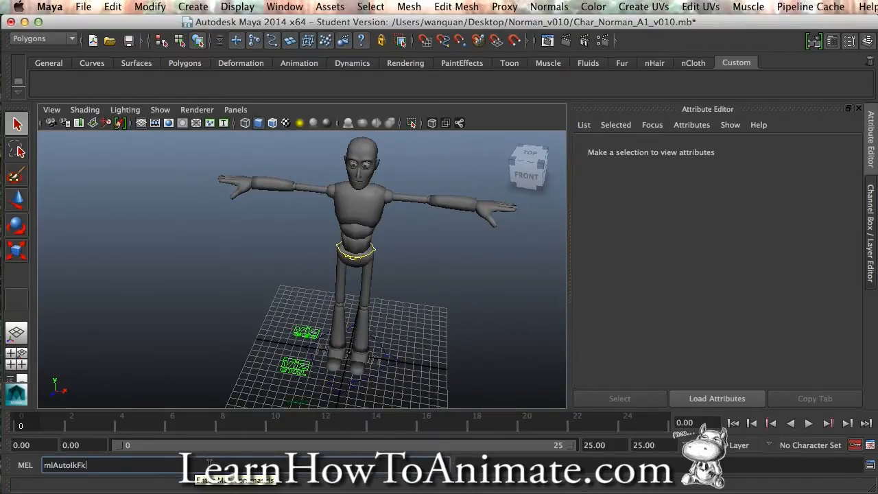
{"action": "key", "text": "Return"}
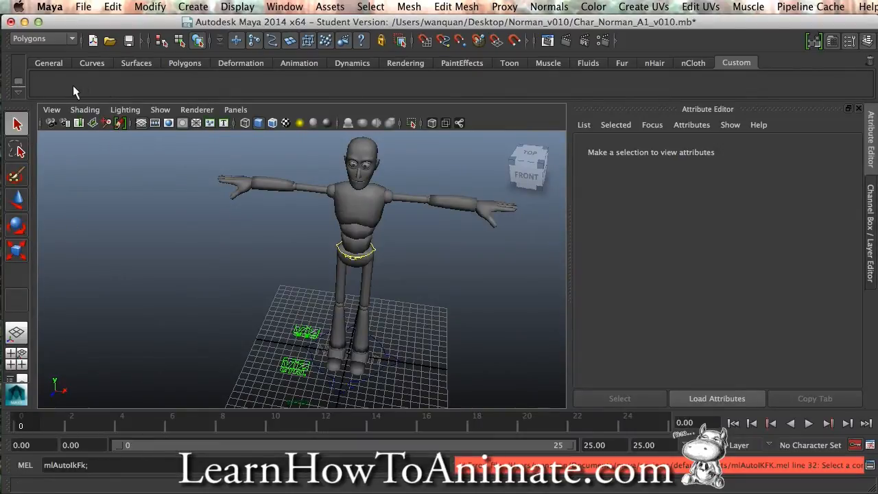
{"action": "mouse_move", "coordinate": [730, 72]}
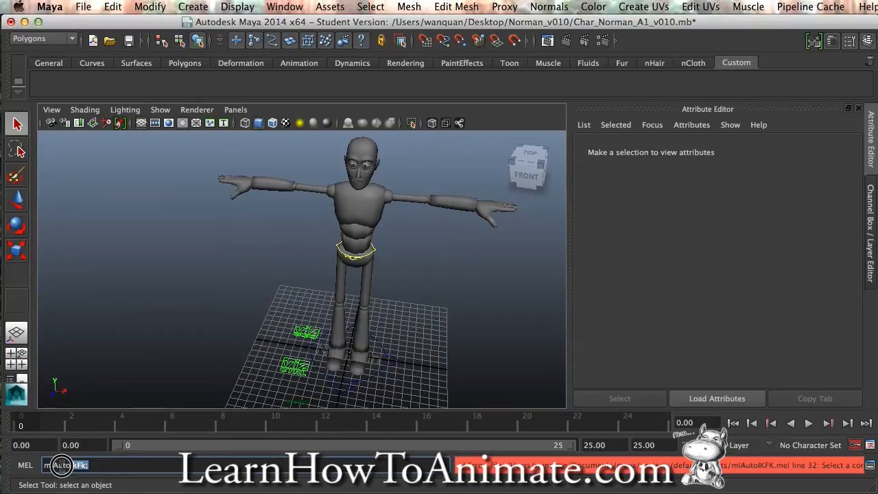
- Drag the mlAutoIkFk command text onto the Custom shelf and save it as a MEL button
{"action": "triple_click", "coordinate": [66, 465]}
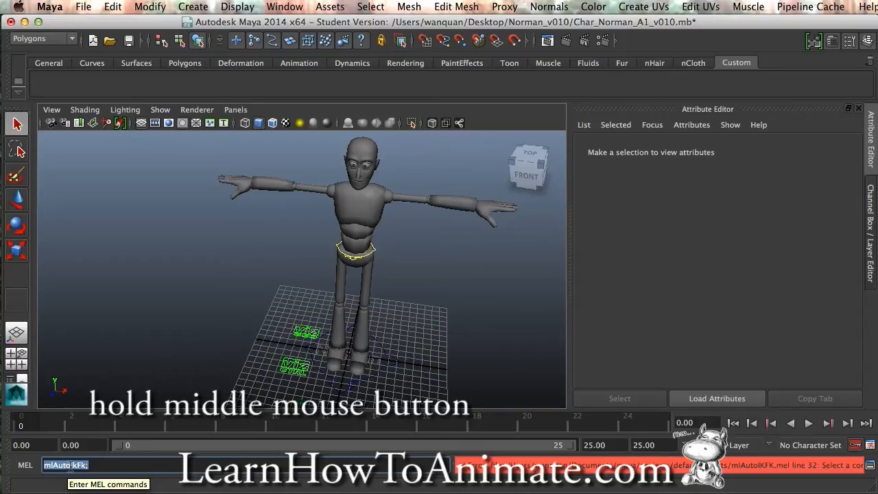
{"action": "left_click_drag", "start_coordinate": [66, 465], "coordinate": [153, 151]}
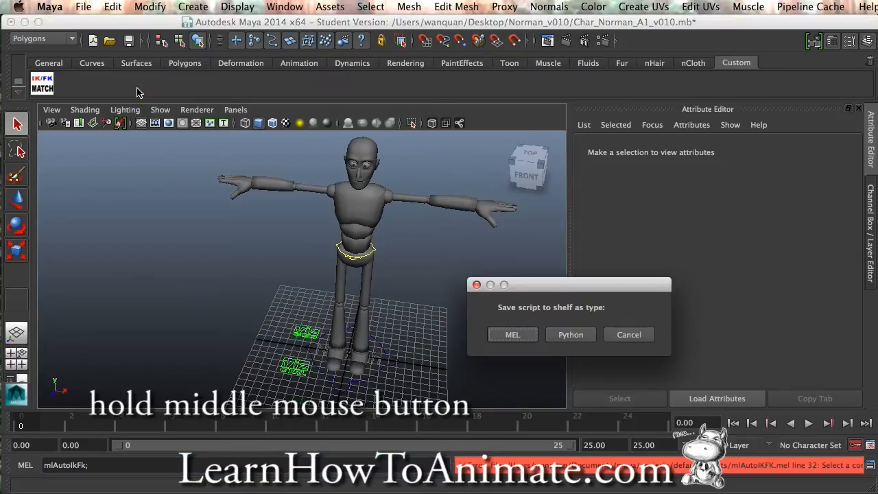
{"action": "mouse_move", "coordinate": [510, 319]}
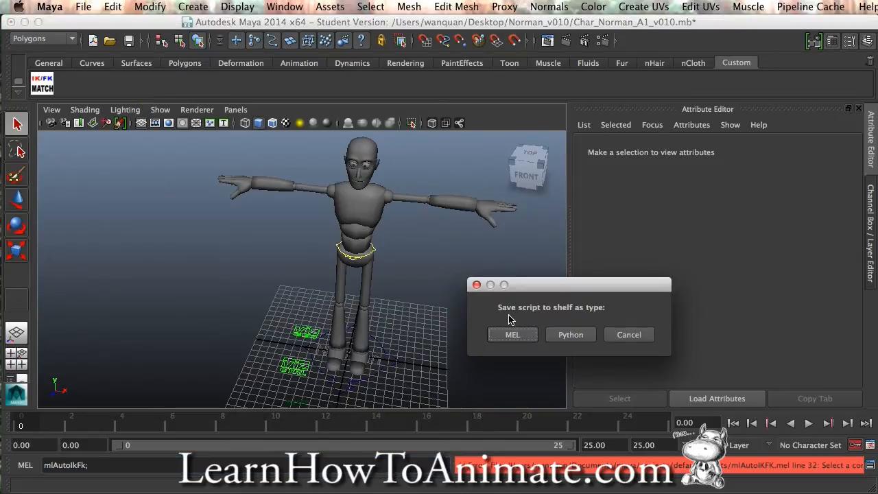
{"action": "mouse_move", "coordinate": [597, 316]}
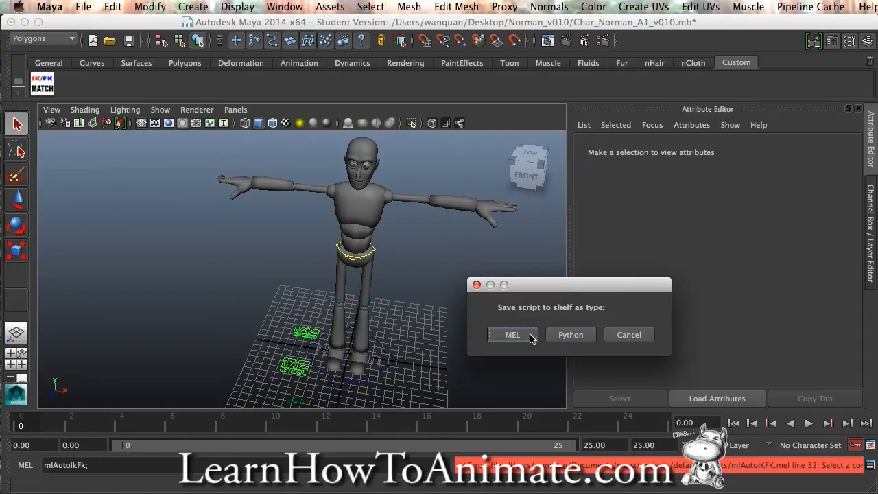
{"action": "left_click", "coordinate": [512, 334]}
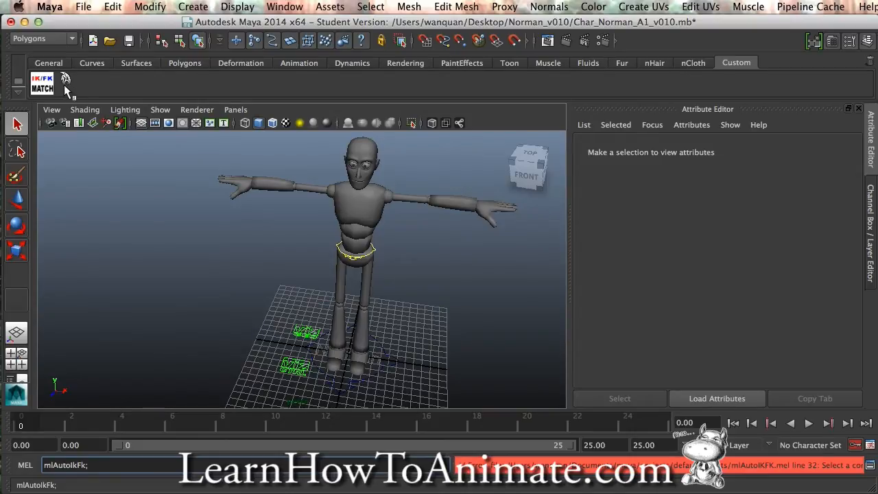
{"action": "mouse_move", "coordinate": [593, 77]}
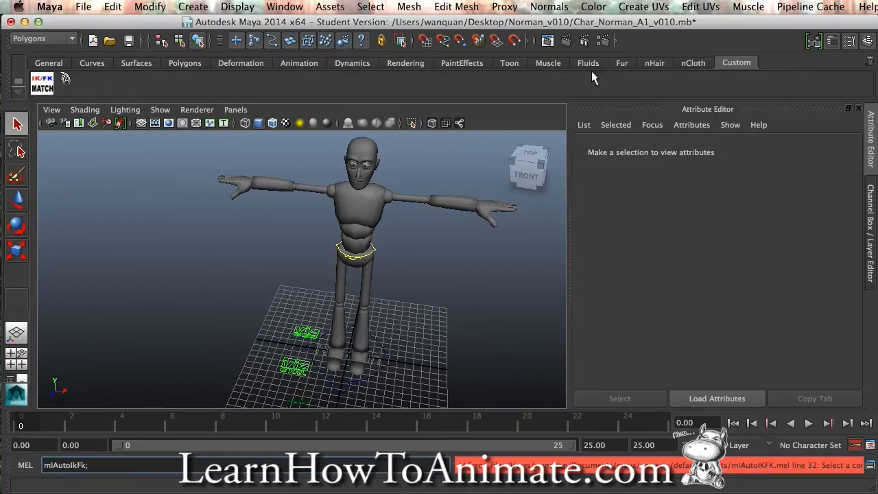
{"action": "mouse_move", "coordinate": [735, 63]}
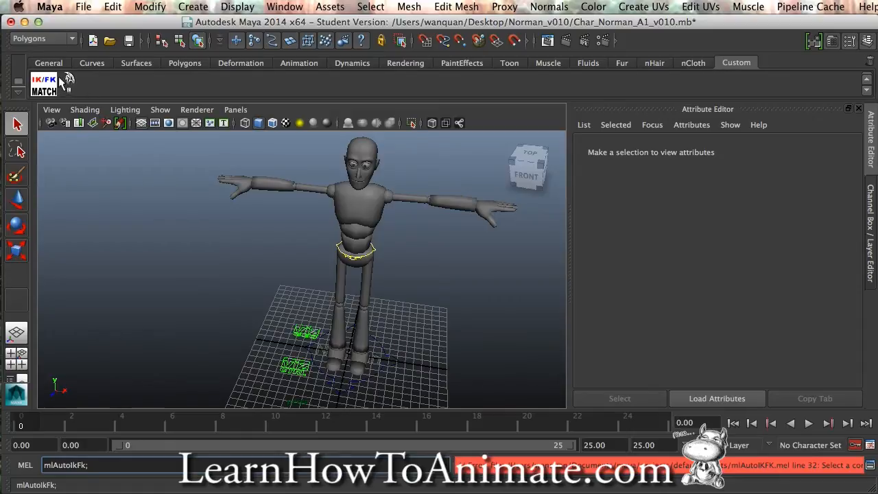
- Bring up the Shelf Editor on the new mlAutoIkFk button via its Edit option
{"action": "right_click", "coordinate": [44, 82]}
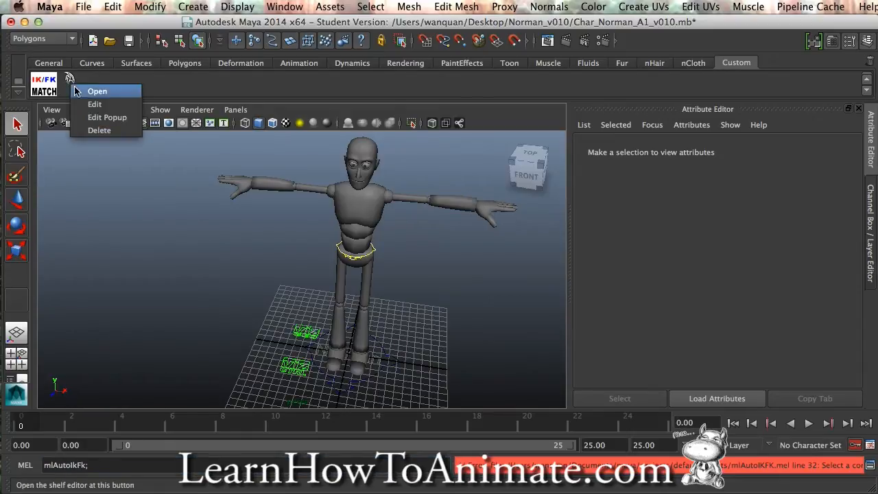
{"action": "left_click", "coordinate": [94, 104]}
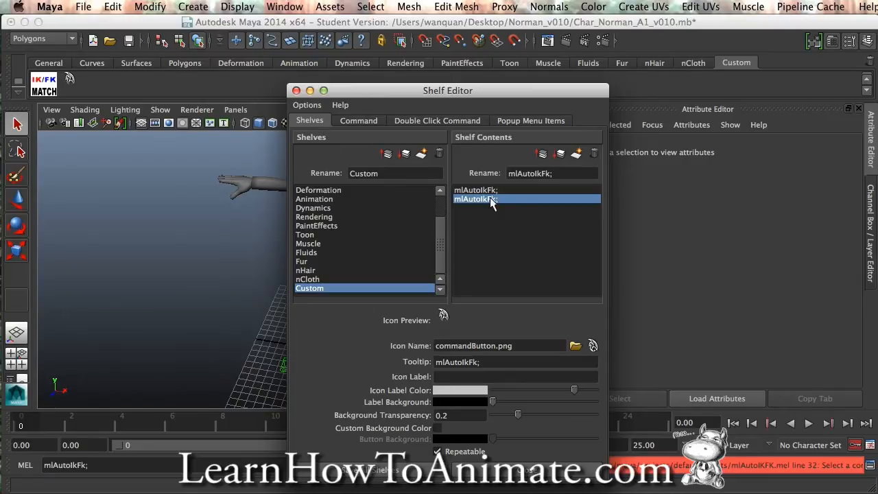
{"action": "mouse_move", "coordinate": [525, 188]}
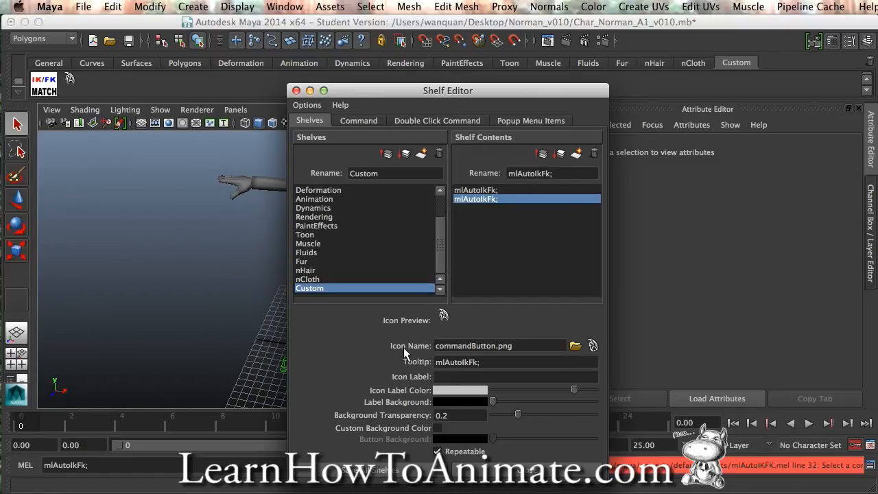
{"action": "mouse_move", "coordinate": [481, 343]}
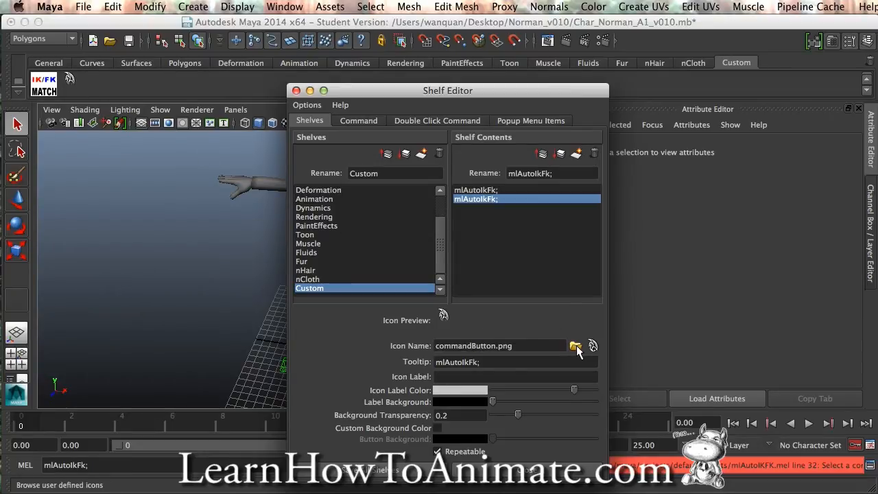
- Assign ikfk.bmp from the prefs icons folder as the mlAutoIkFk button's icon image
{"action": "left_click", "coordinate": [575, 346]}
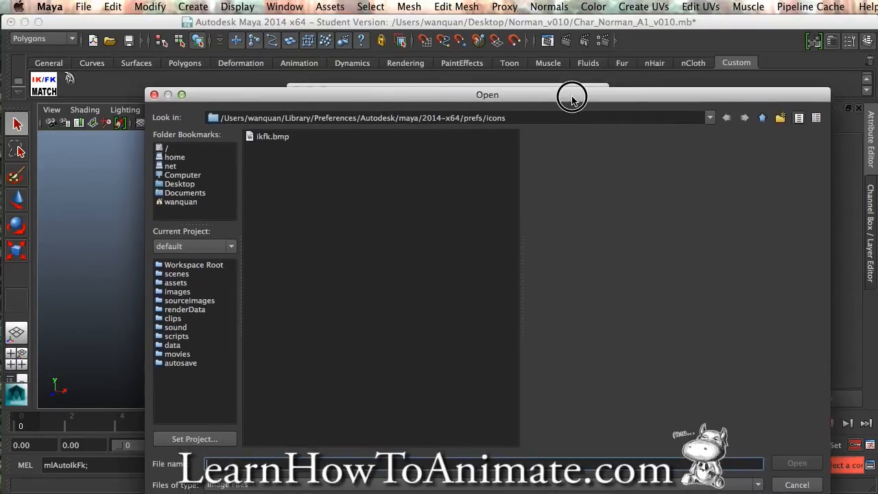
{"action": "mouse_move", "coordinate": [266, 146]}
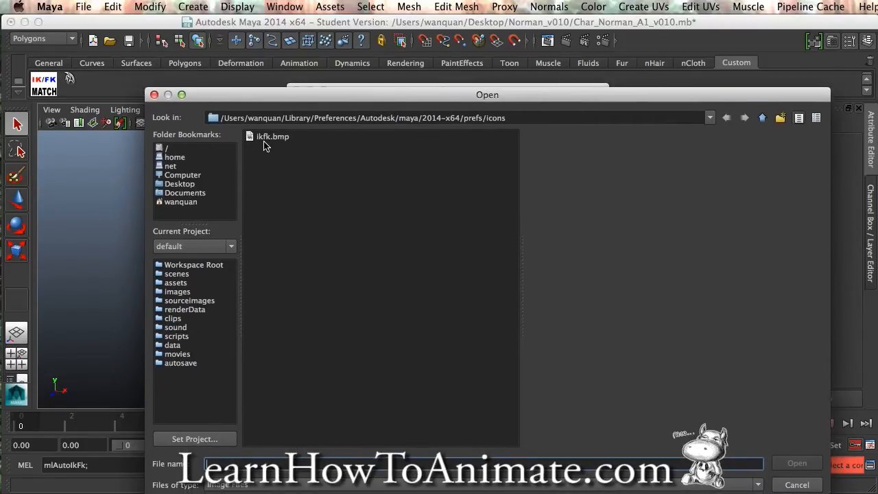
{"action": "left_click", "coordinate": [271, 136]}
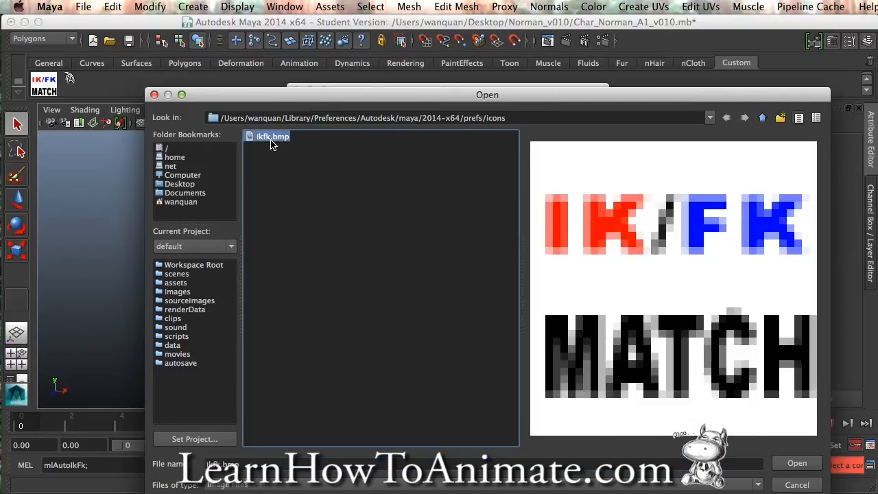
{"action": "mouse_move", "coordinate": [554, 301]}
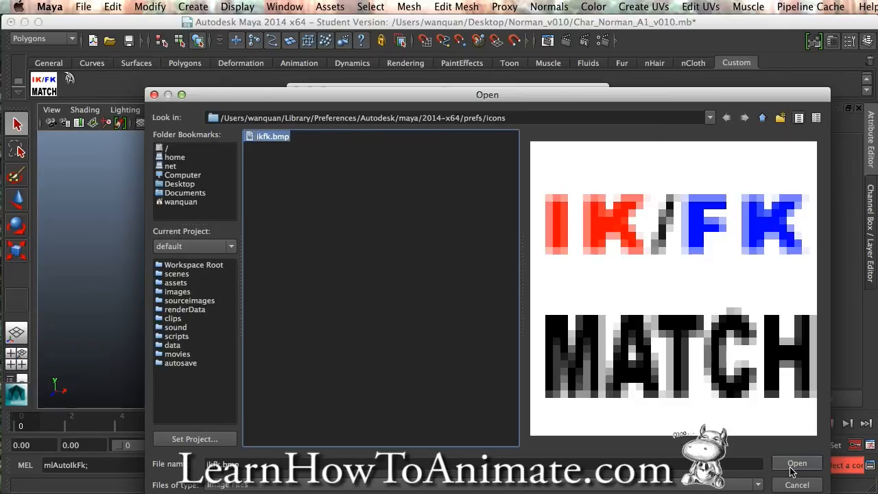
{"action": "left_click", "coordinate": [796, 464]}
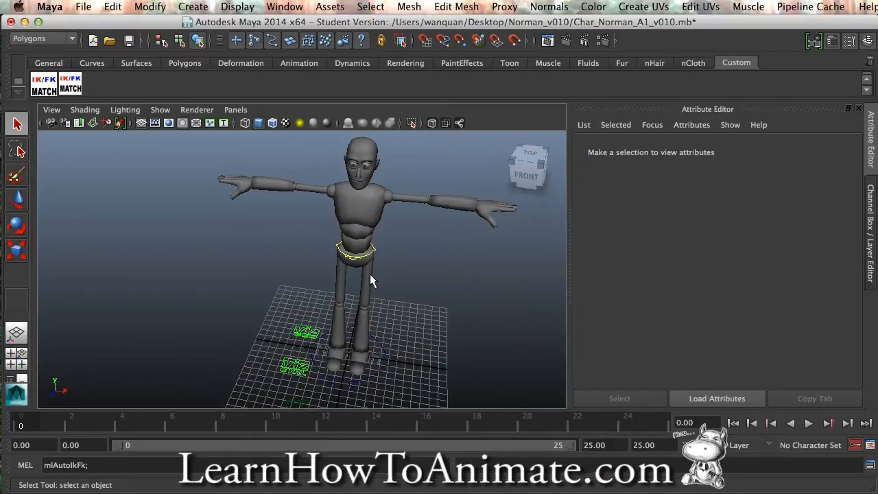
{"action": "mouse_move", "coordinate": [401, 285]}
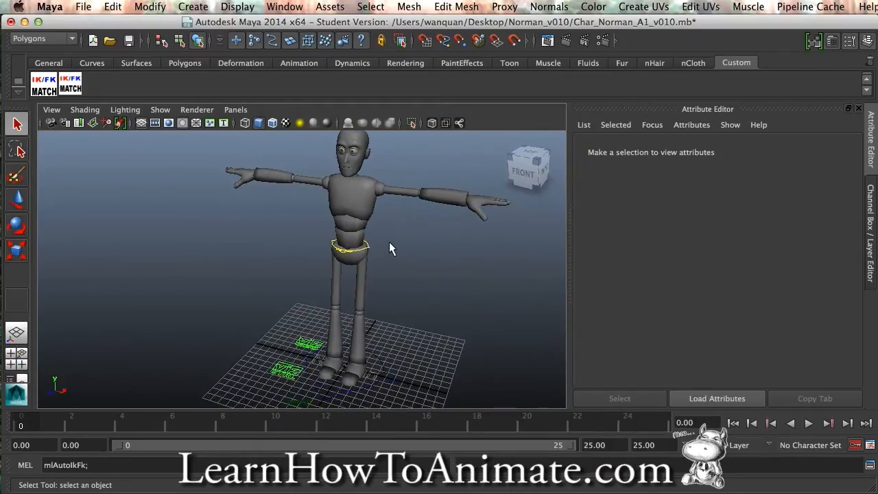
{"action": "mouse_move", "coordinate": [428, 230]}
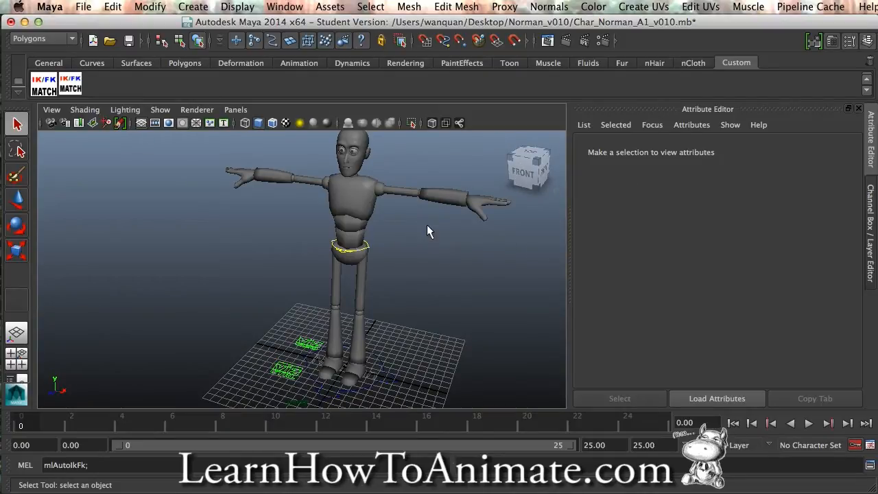
- Frame the entire Norman rig with the VIZ CTRL floor controls beneath the legs in view
{"action": "left_click_drag", "start_coordinate": [428, 230], "coordinate": [374, 280]}
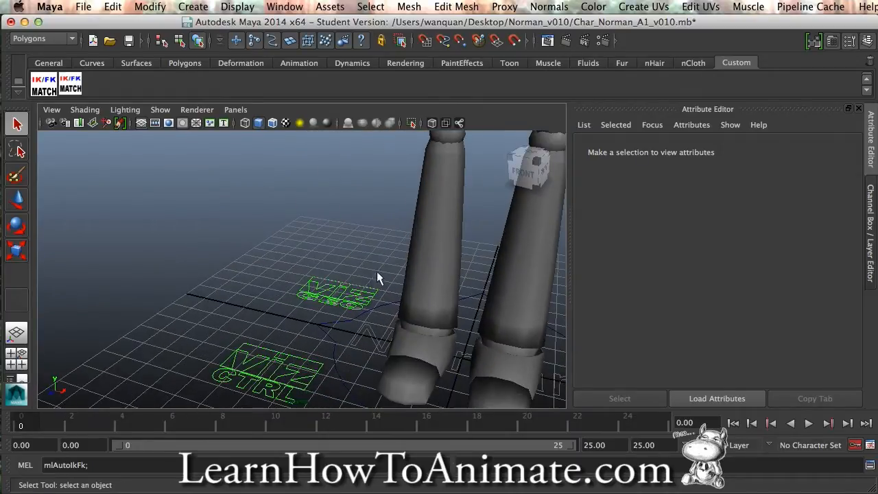
{"action": "left_click_drag", "start_coordinate": [378, 277], "coordinate": [336, 233]}
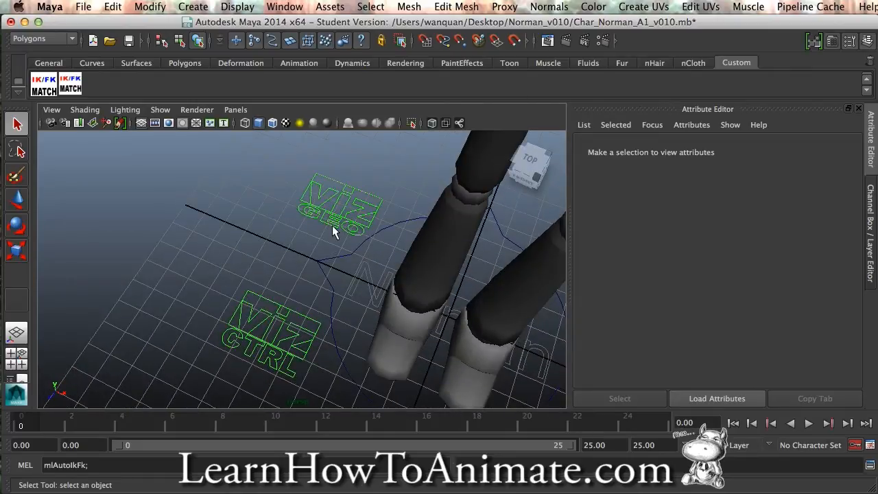
{"action": "mouse_move", "coordinate": [345, 236]}
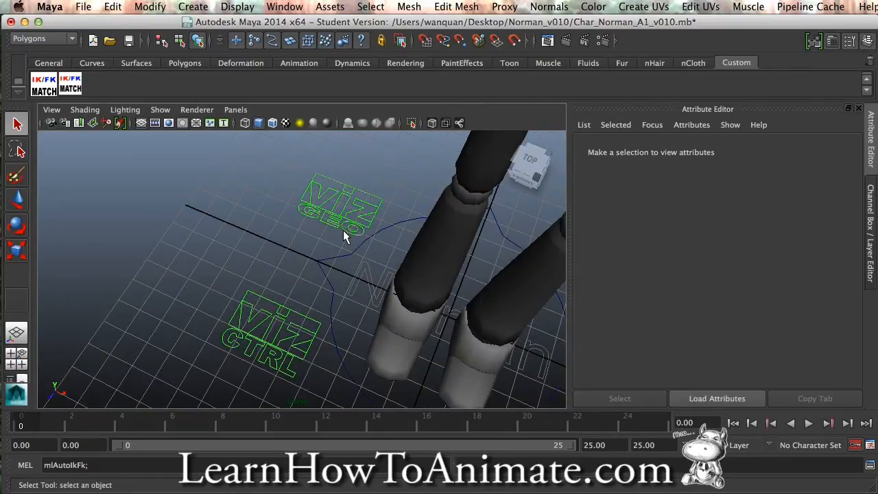
{"action": "mouse_move", "coordinate": [341, 305]}
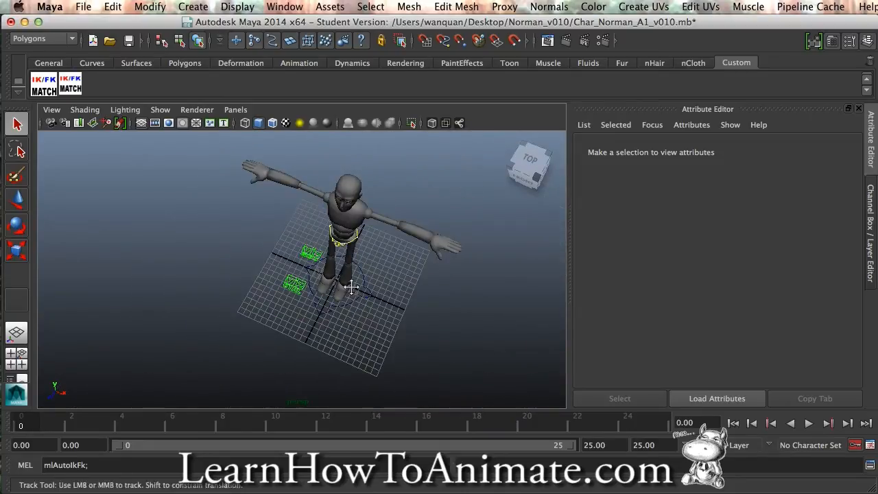
- Select vizCtrl and turn on arm, hand, leg, hip, trunk, face and extra control visibility
{"action": "left_click", "coordinate": [298, 323]}
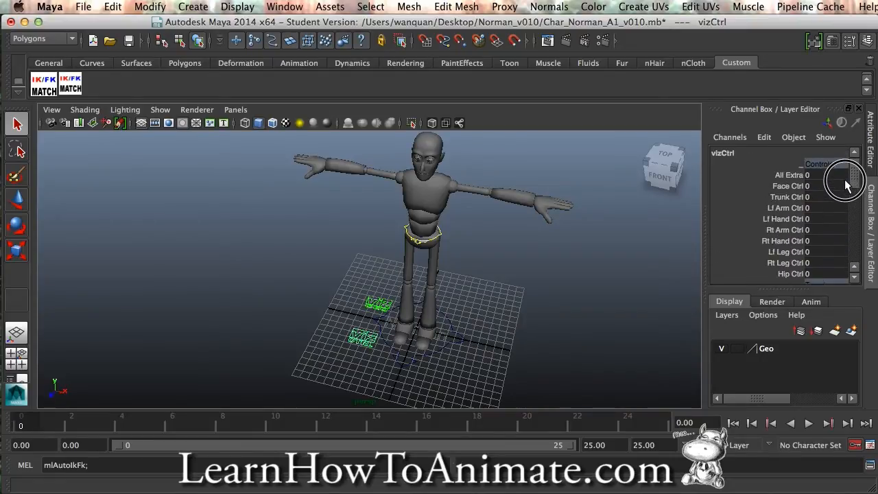
{"action": "mouse_move", "coordinate": [823, 181]}
{"action": "type", "text": "1"}
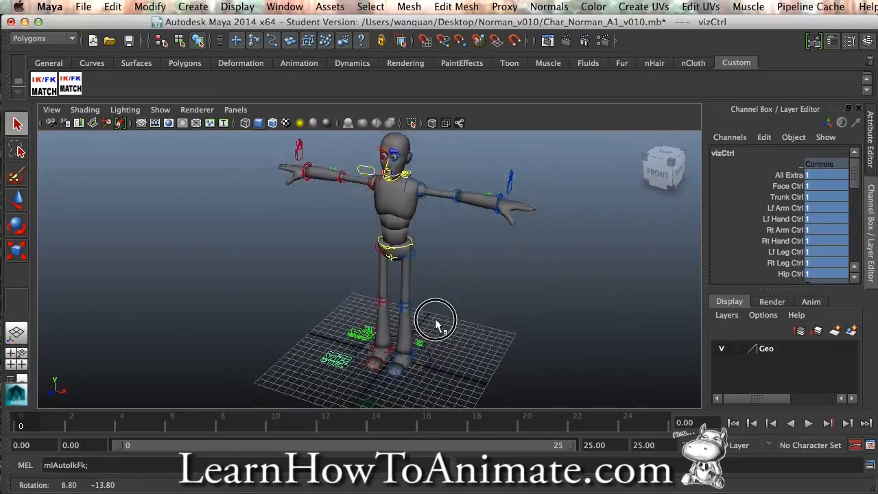
{"action": "left_click_drag", "start_coordinate": [436, 322], "coordinate": [442, 284]}
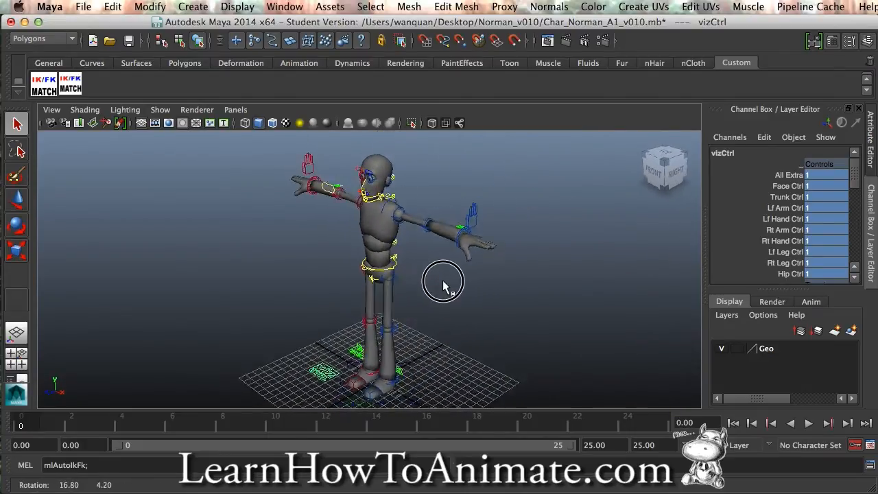
{"action": "left_click_drag", "start_coordinate": [442, 284], "coordinate": [492, 273]}
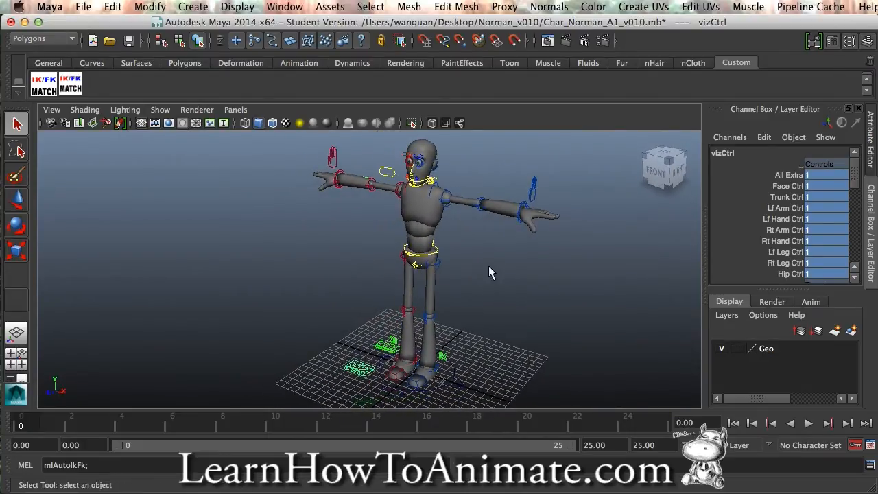
{"action": "left_click_drag", "start_coordinate": [491, 272], "coordinate": [460, 284]}
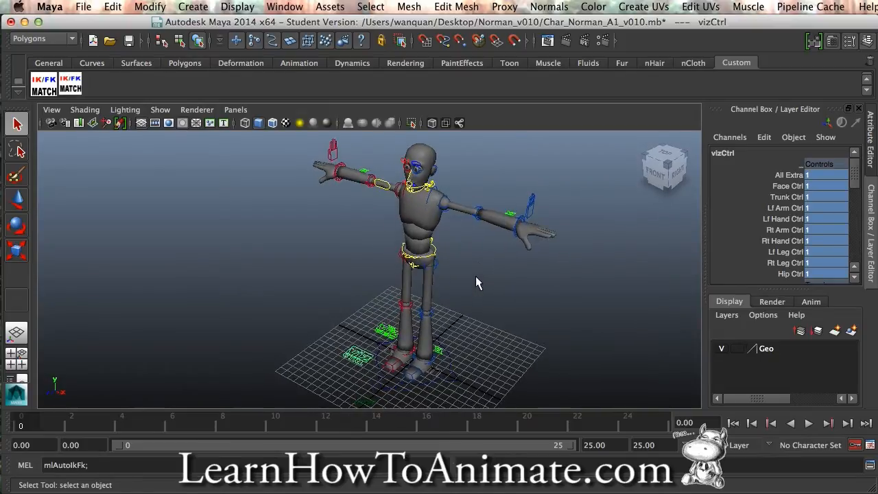
- Key ctrlFK_Lf_ArmA and rotate the left upper arm down toward the hip at frame 6
{"action": "left_click", "coordinate": [412, 208]}
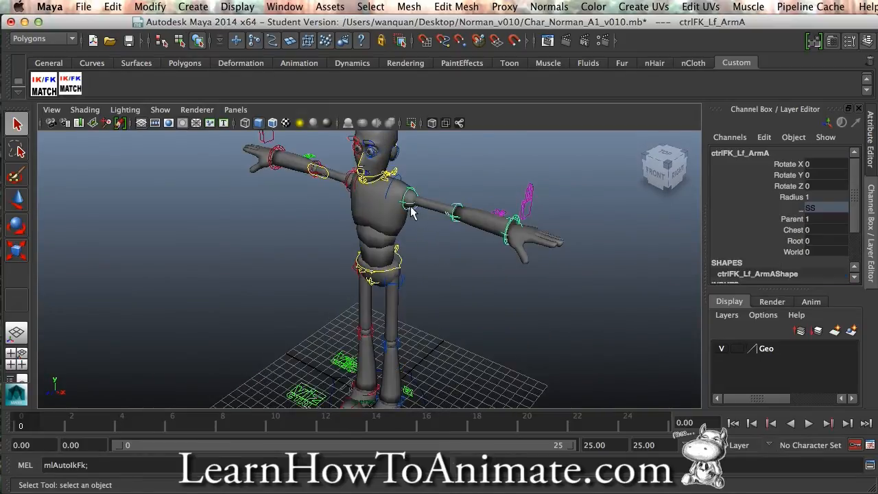
{"action": "mouse_move", "coordinate": [420, 222]}
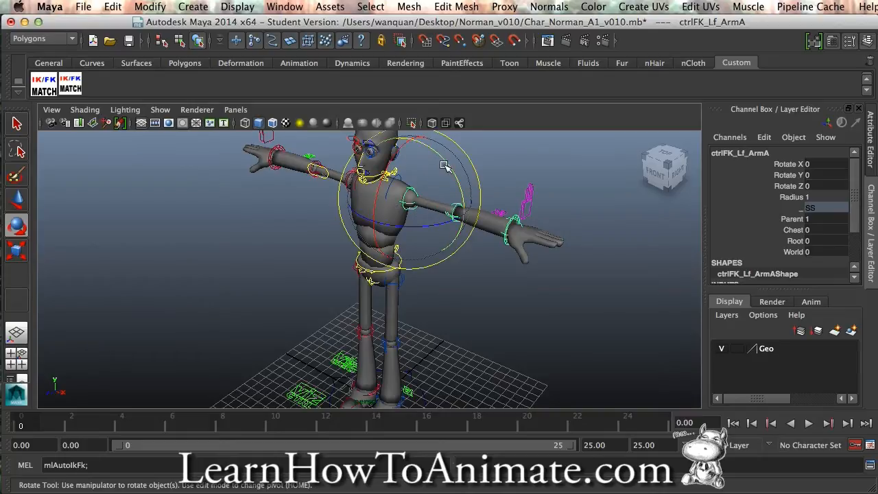
{"action": "left_click_drag", "start_coordinate": [445, 167], "coordinate": [460, 236]}
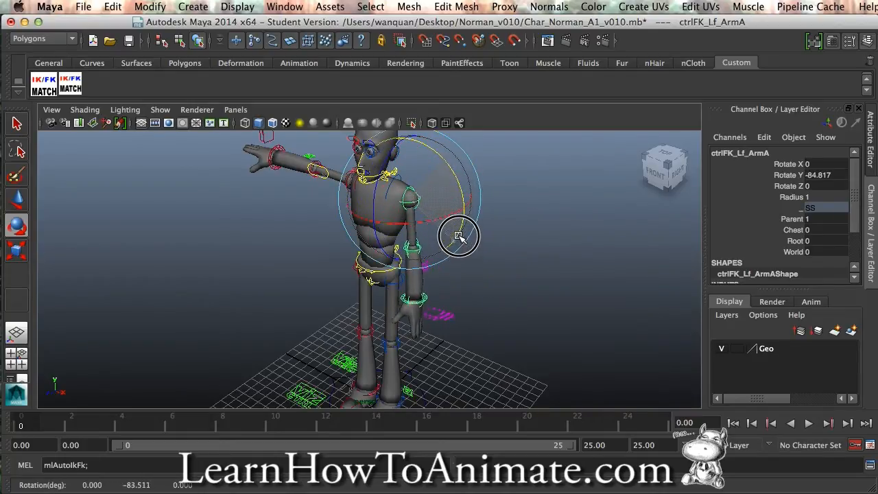
{"action": "left_click_drag", "start_coordinate": [459, 236], "coordinate": [388, 225]}
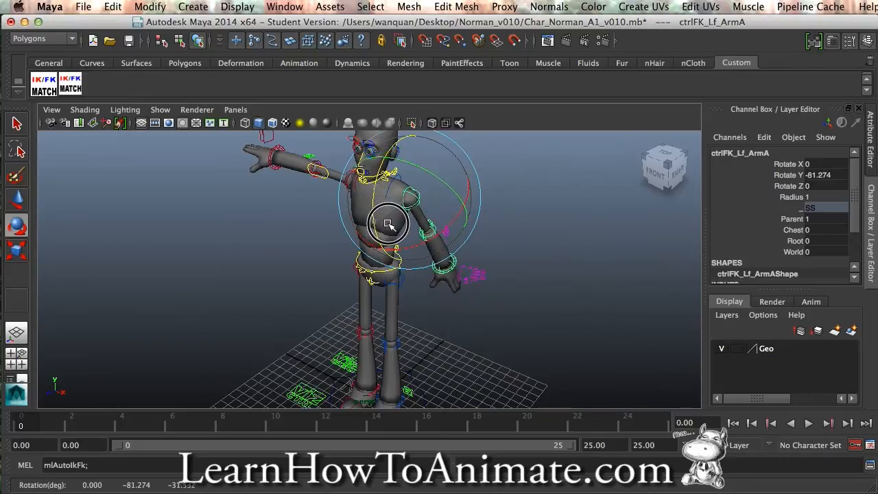
{"action": "left_click_drag", "start_coordinate": [390, 222], "coordinate": [465, 223]}
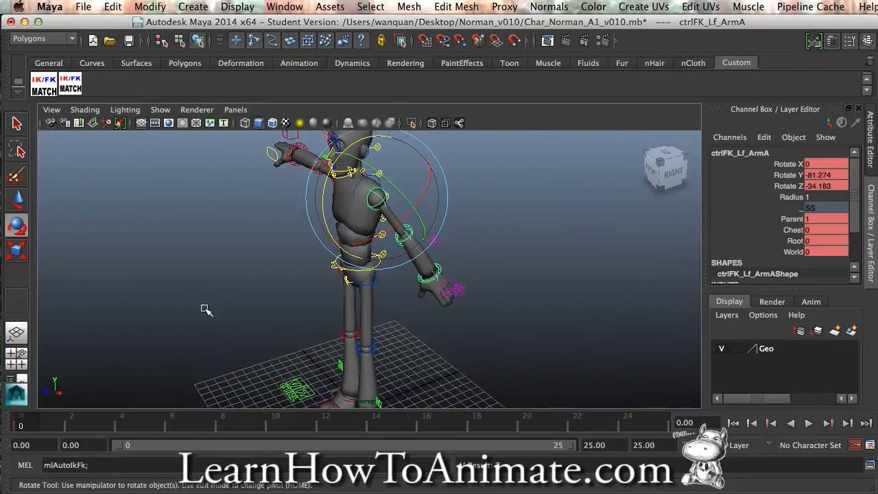
{"action": "mouse_move", "coordinate": [185, 428]}
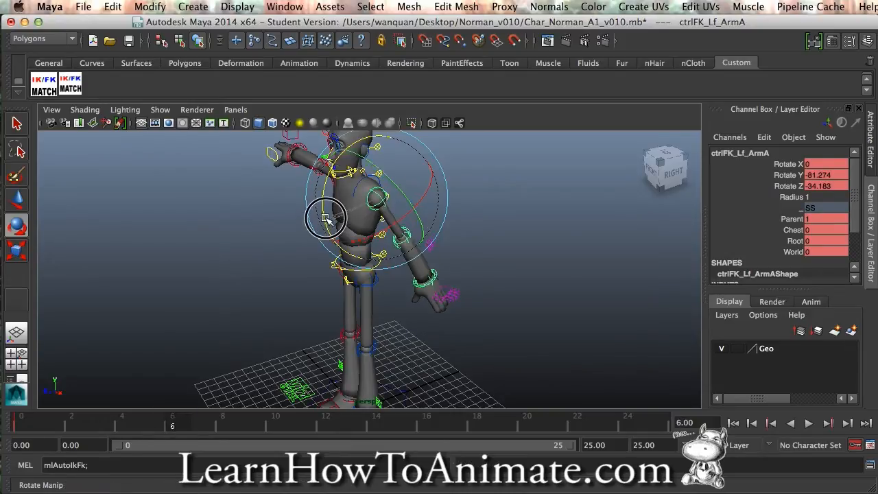
{"action": "left_click_drag", "start_coordinate": [326, 218], "coordinate": [357, 144]}
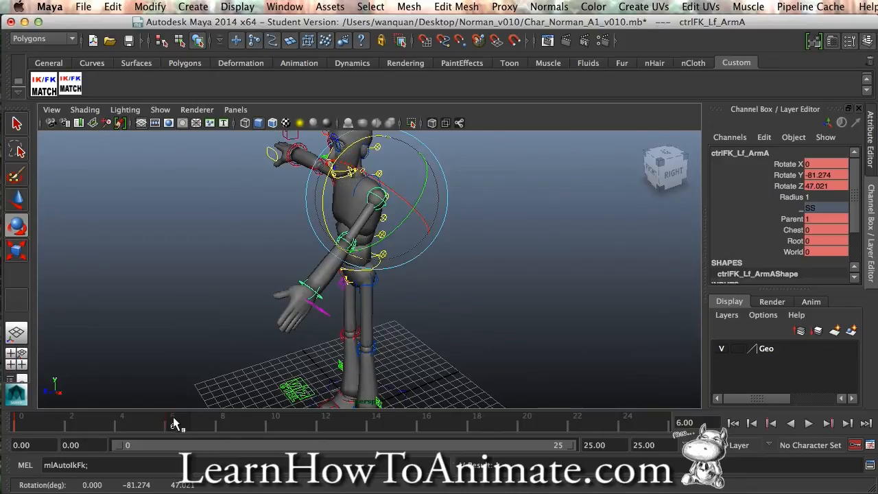
{"action": "mouse_move", "coordinate": [437, 313]}
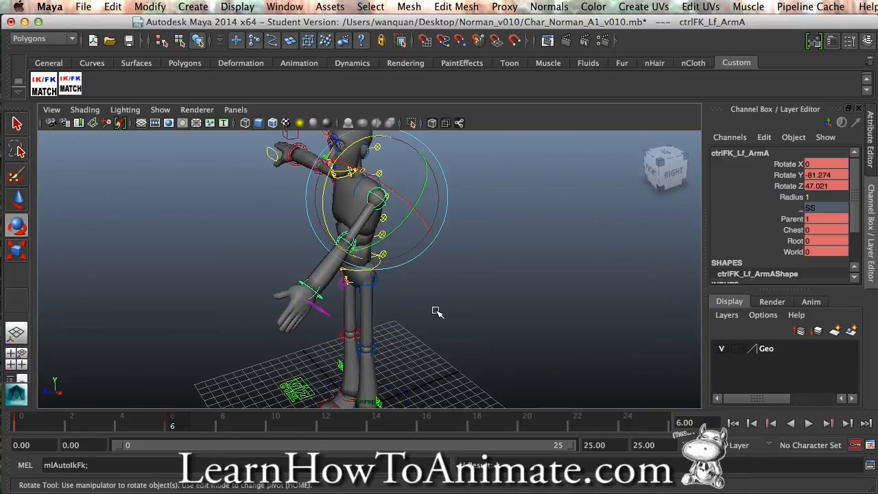
- Bend the left forearm forward and angle the hand with ctrlFK_Lf_ArmB and ArmC, keying the pose
{"action": "left_click", "coordinate": [295, 231]}
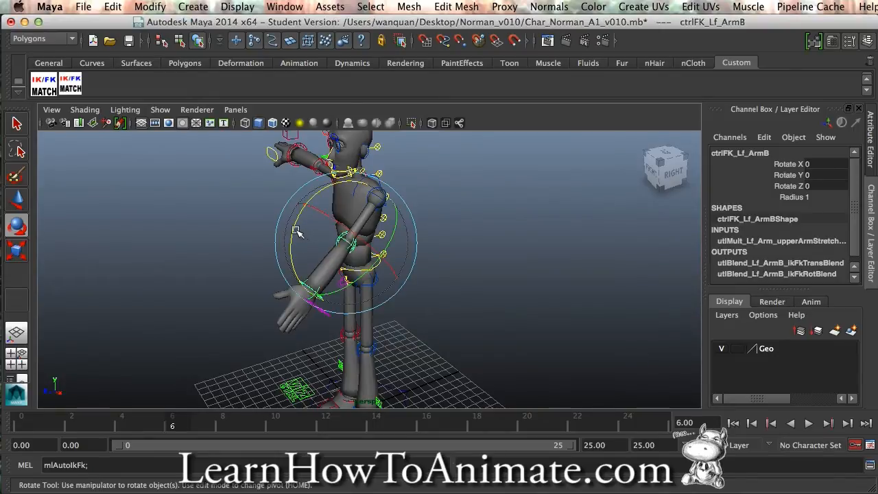
{"action": "left_click_drag", "start_coordinate": [295, 230], "coordinate": [326, 189]}
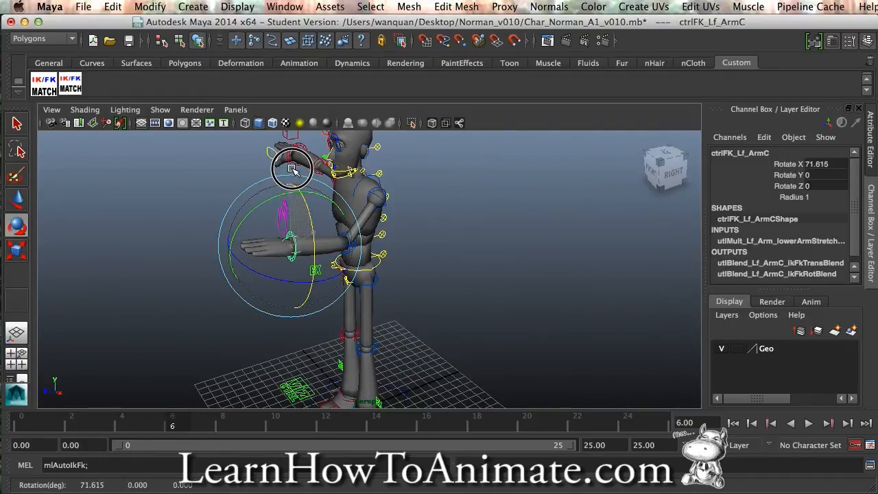
{"action": "left_click_drag", "start_coordinate": [291, 170], "coordinate": [296, 261]}
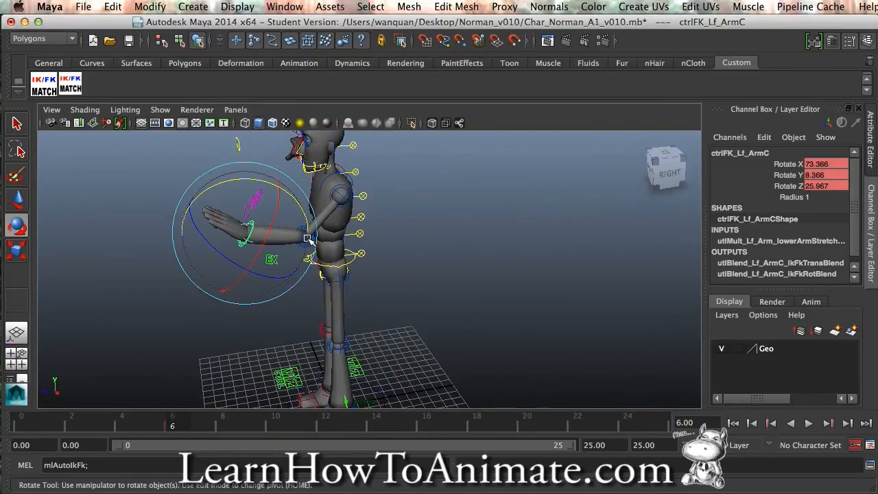
{"action": "left_click", "coordinate": [309, 241]}
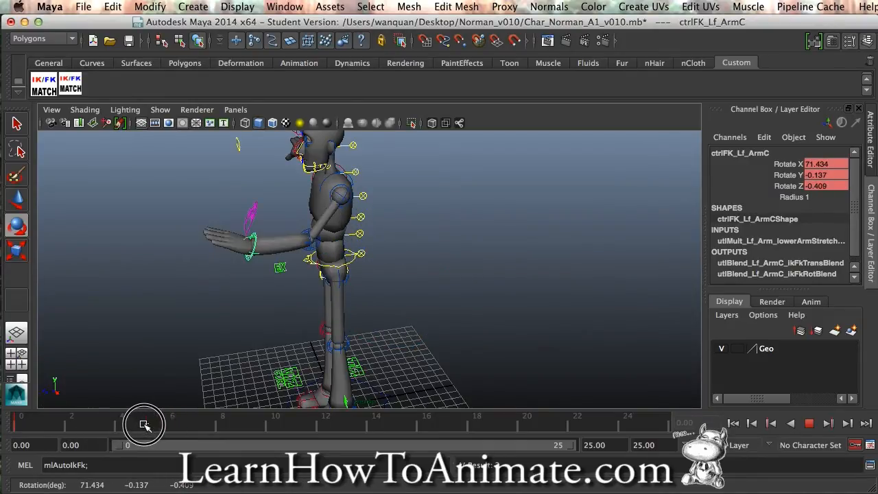
- Scrub the Time Slider to review the keyed arm motion and land on frame 7
{"action": "left_click_drag", "start_coordinate": [144, 424], "coordinate": [170, 433]}
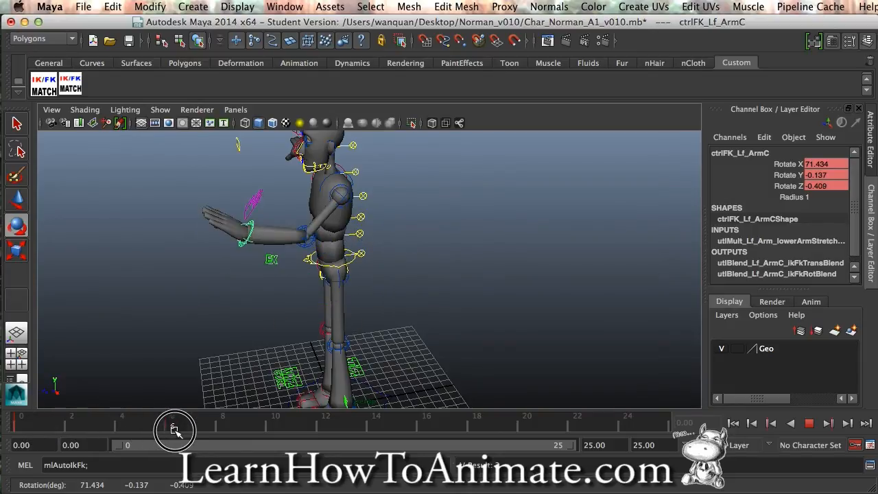
{"action": "left_click_drag", "start_coordinate": [175, 423], "coordinate": [188, 423]}
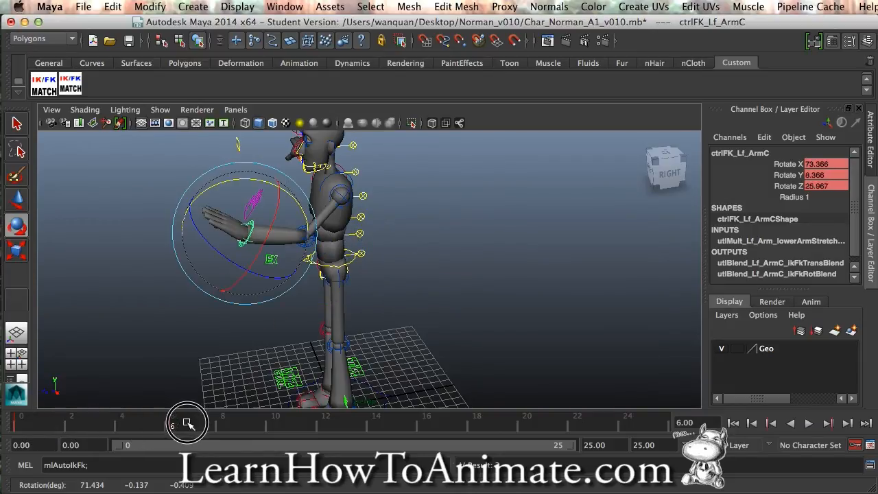
{"action": "left_click", "coordinate": [199, 423]}
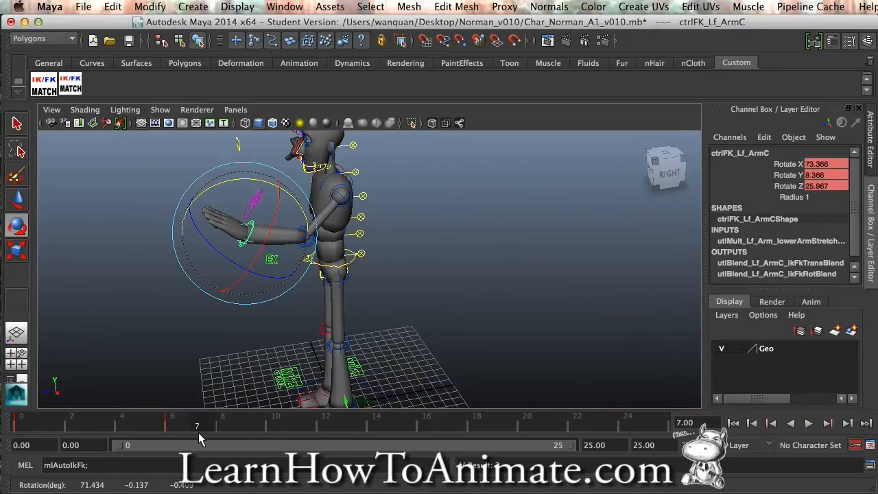
{"action": "mouse_move", "coordinate": [415, 298]}
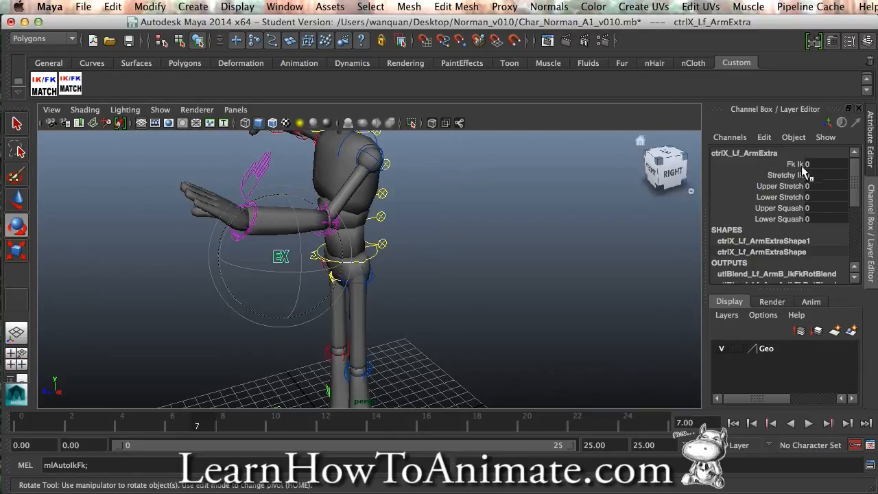
{"action": "mouse_move", "coordinate": [453, 245]}
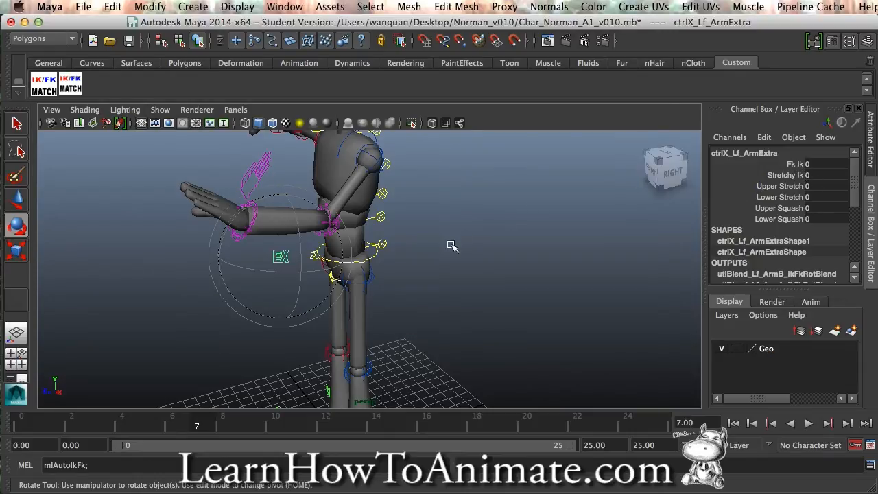
{"action": "left_click", "coordinate": [368, 153]}
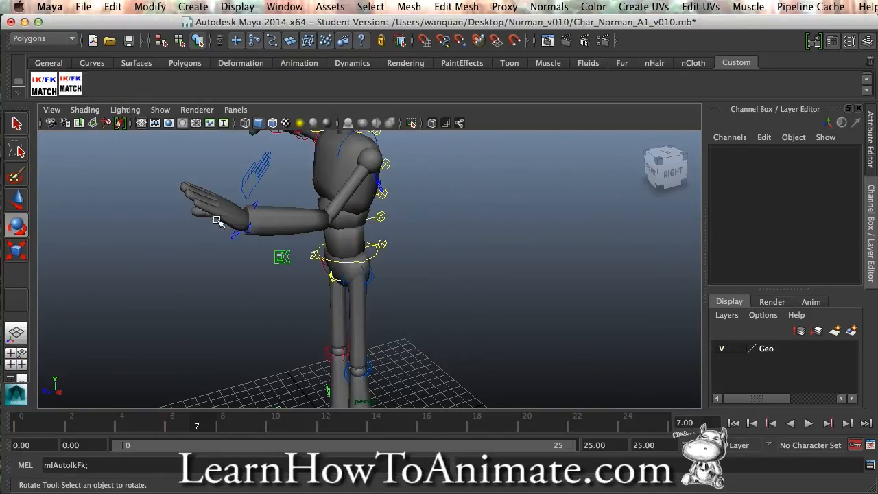
{"action": "left_click", "coordinate": [283, 258]}
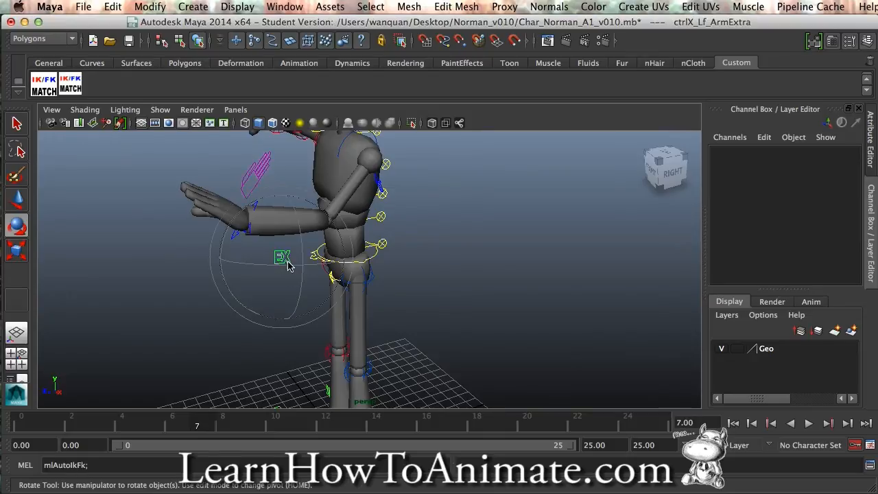
{"action": "left_click", "coordinate": [283, 257]}
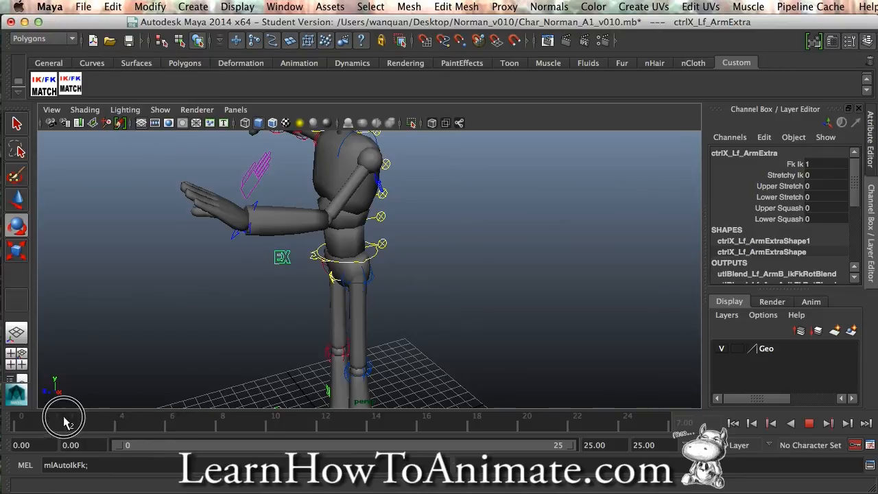
{"action": "mouse_move", "coordinate": [115, 419]}
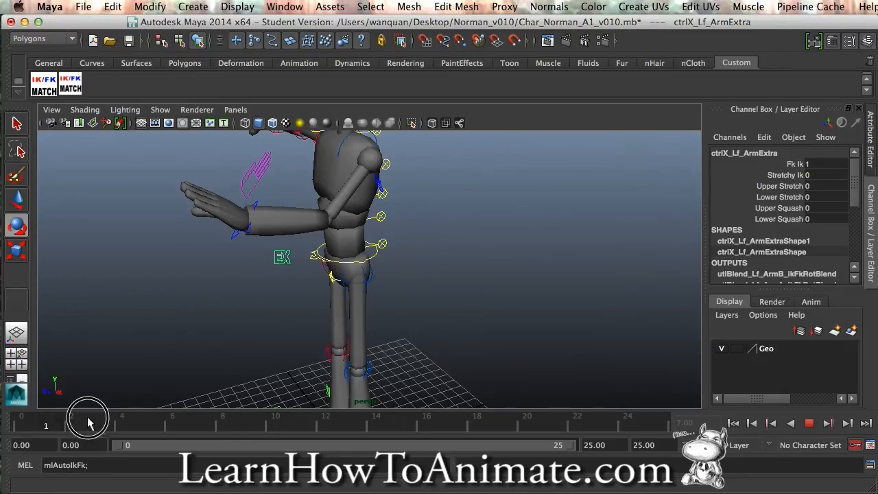
{"action": "left_click_drag", "start_coordinate": [88, 420], "coordinate": [192, 424]}
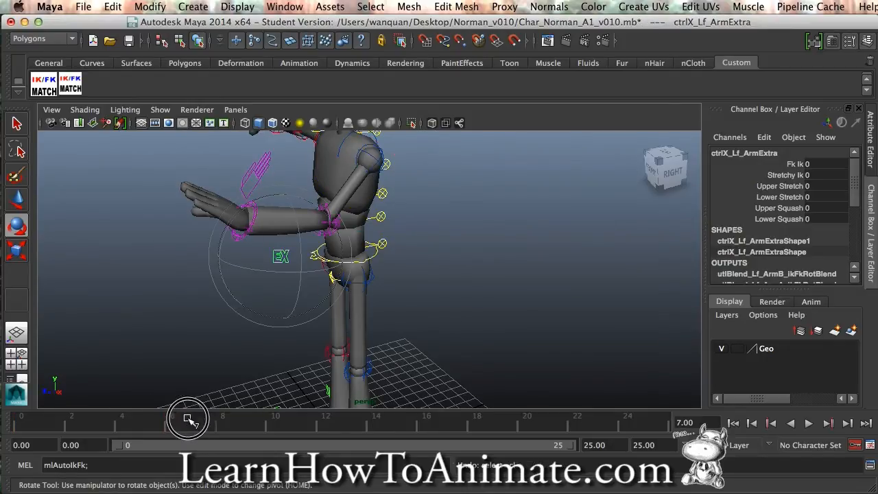
- Key the Fk Ik channel of ctrlX_Lf_ArmExtra at its FK value 0 on frame 6
{"action": "left_click", "coordinate": [808, 423]}
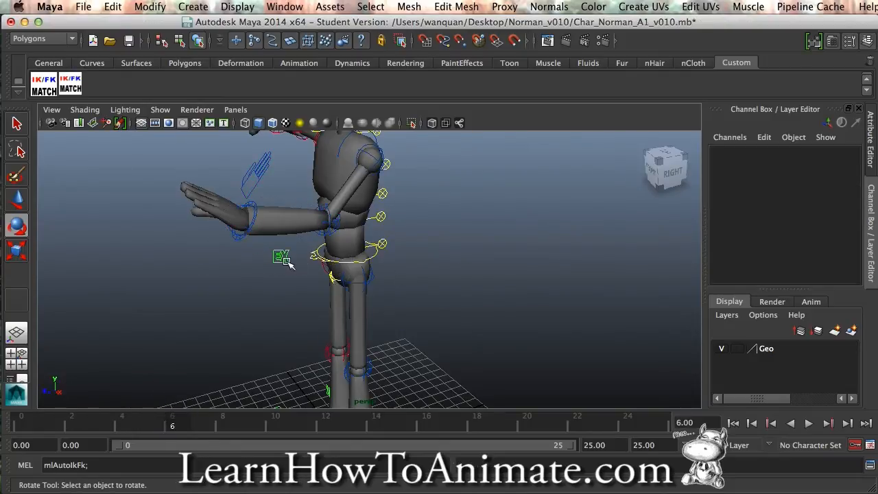
{"action": "left_click", "coordinate": [281, 256]}
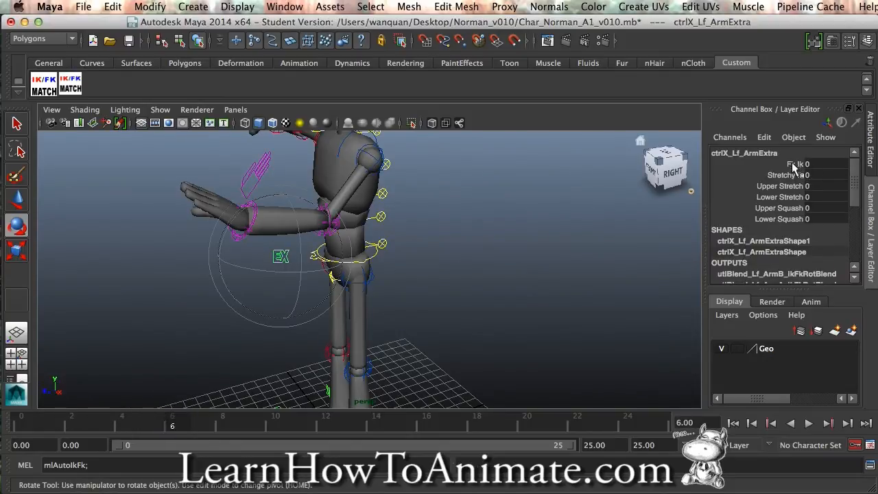
{"action": "left_click", "coordinate": [775, 163]}
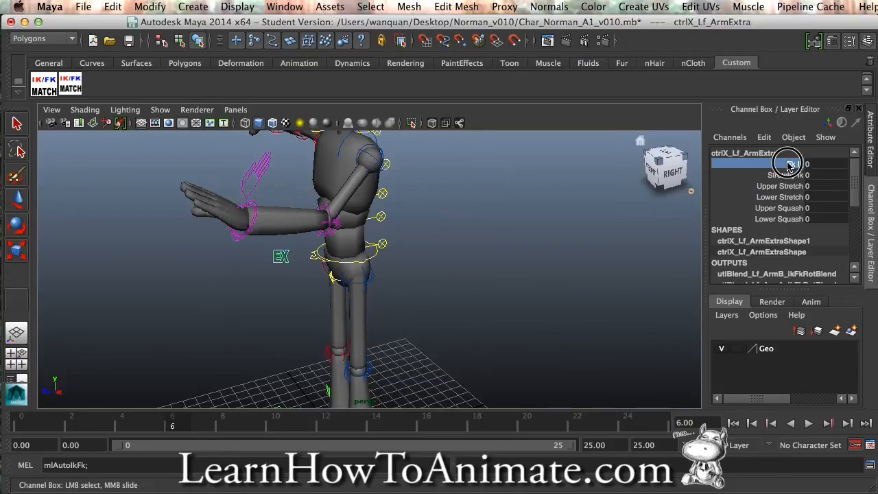
{"action": "right_click", "coordinate": [782, 163]}
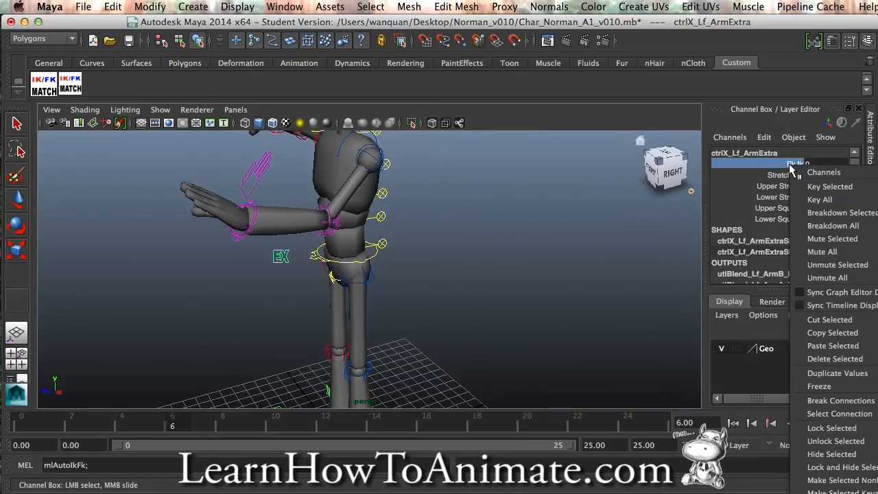
{"action": "mouse_move", "coordinate": [831, 187]}
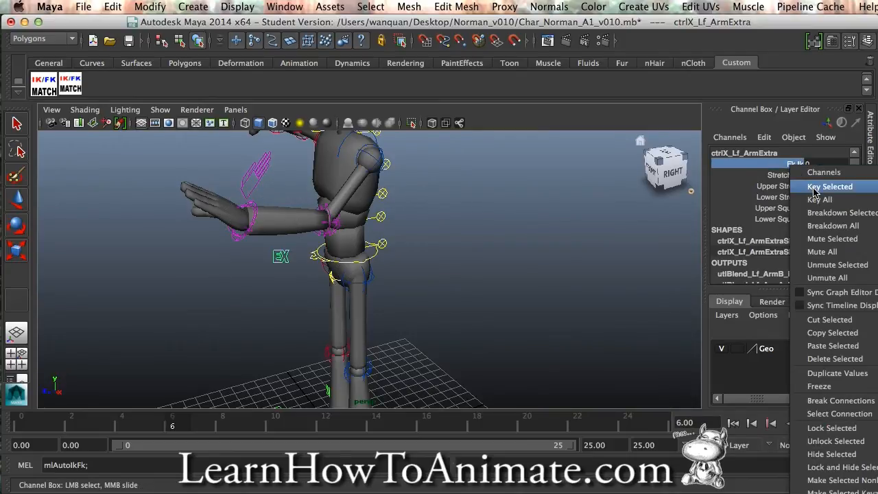
{"action": "left_click", "coordinate": [830, 187]}
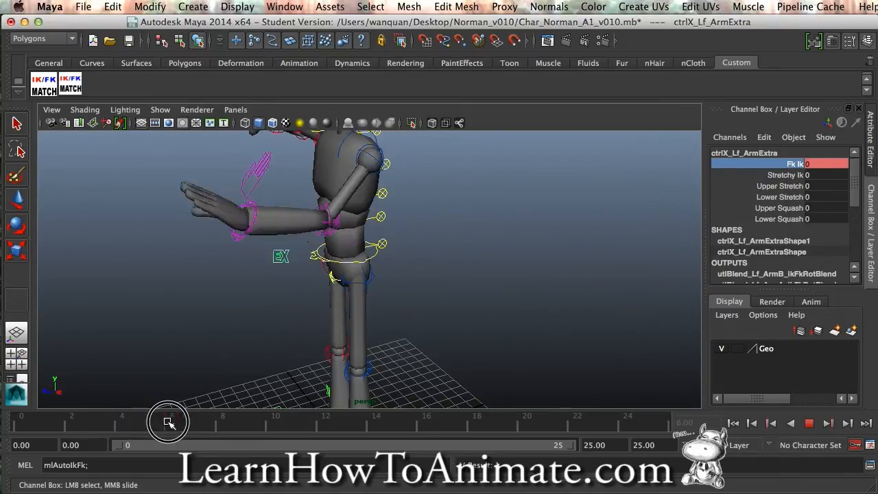
- At frame 7 run IK/FK Match so the left arm switches to Fk Ik 1 while holding its pose
{"action": "left_click_drag", "start_coordinate": [167, 423], "coordinate": [116, 417]}
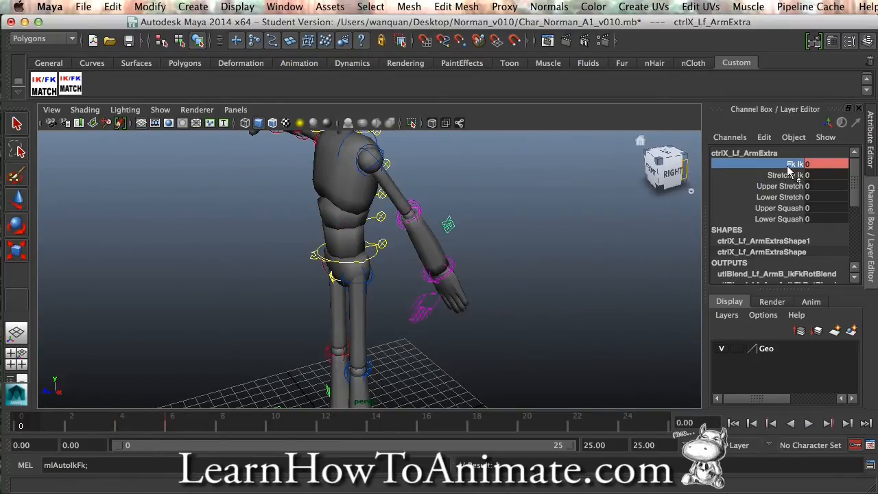
{"action": "mouse_move", "coordinate": [713, 198]}
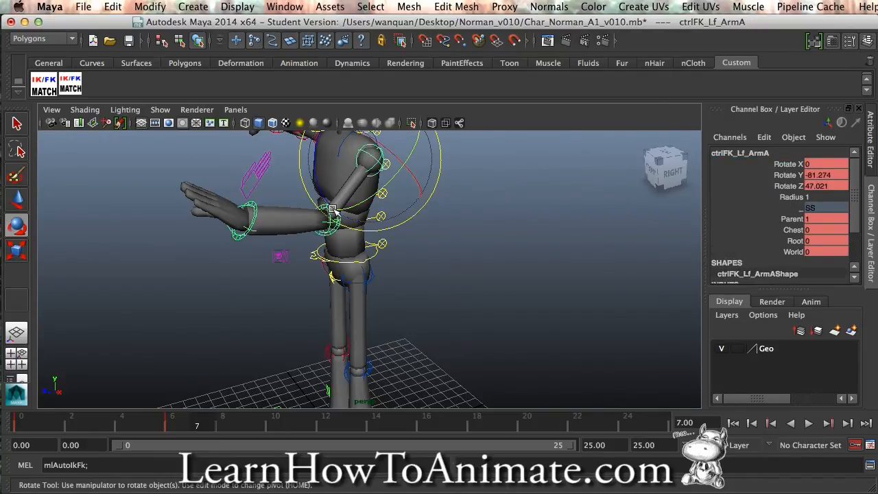
{"action": "left_click", "coordinate": [70, 86]}
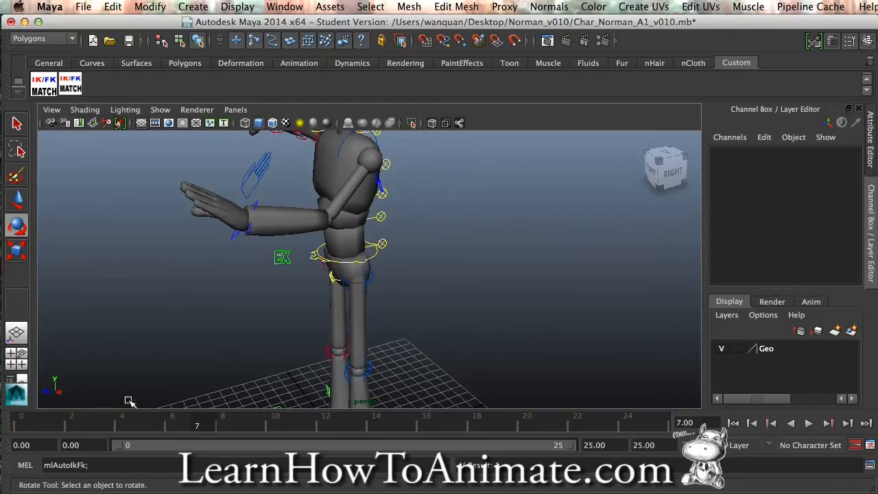
{"action": "left_click", "coordinate": [282, 258]}
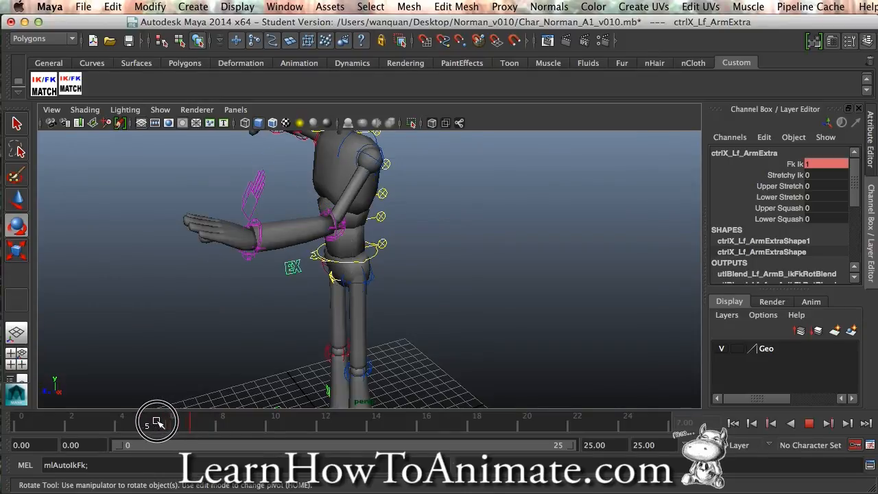
{"action": "left_click_drag", "start_coordinate": [156, 421], "coordinate": [85, 421]}
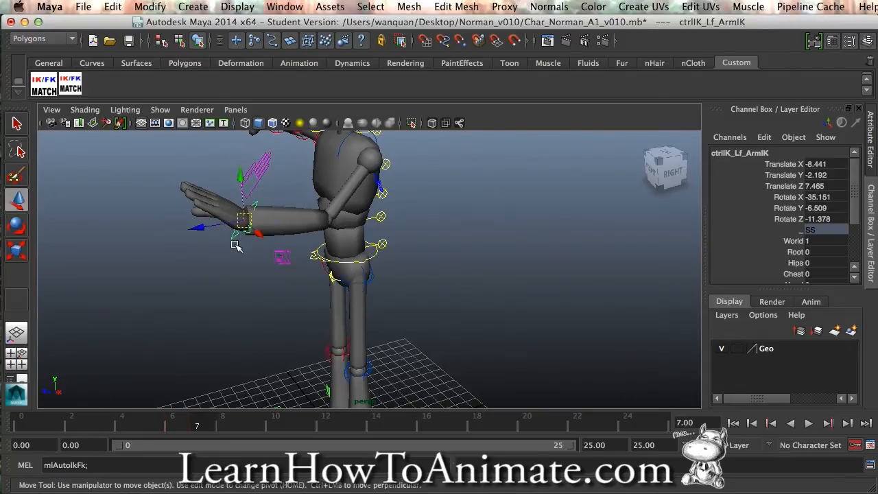
{"action": "mouse_move", "coordinate": [233, 327]}
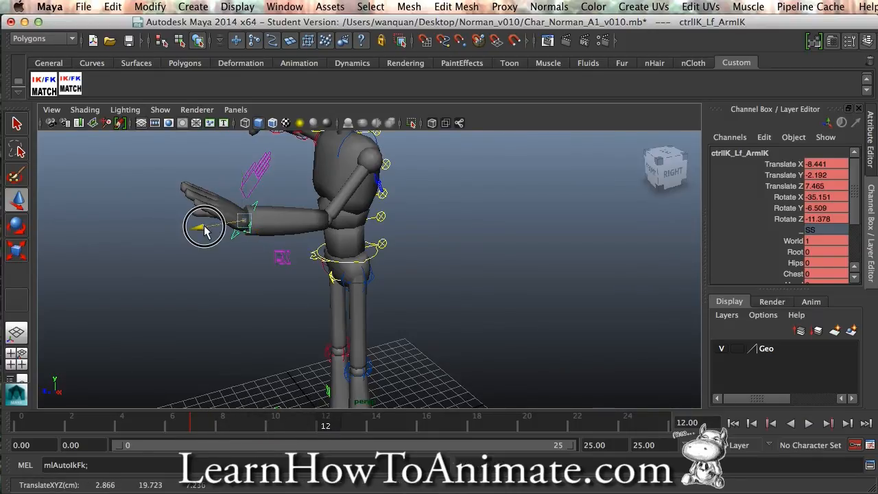
- Move the keyed ctrlIK_Lf_ArmIK hand forward and higher into a reach at frame 12
{"action": "left_click_drag", "start_coordinate": [206, 230], "coordinate": [227, 171]}
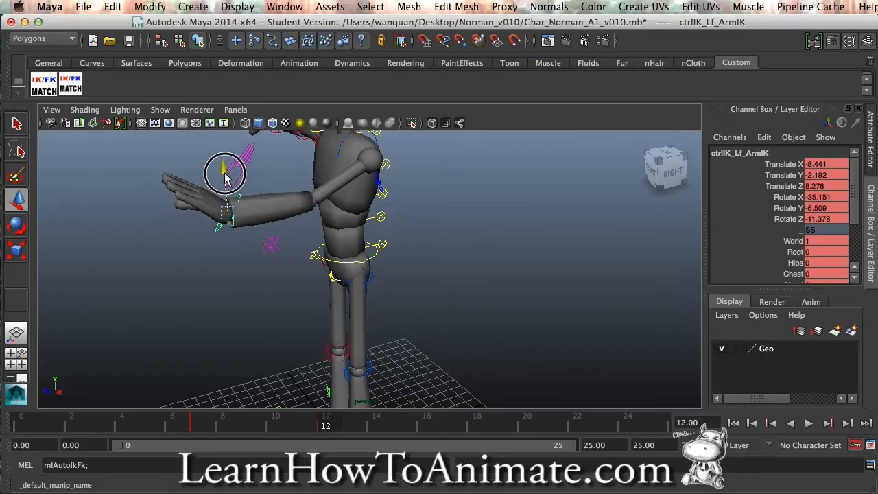
{"action": "left_click_drag", "start_coordinate": [226, 173], "coordinate": [178, 191]}
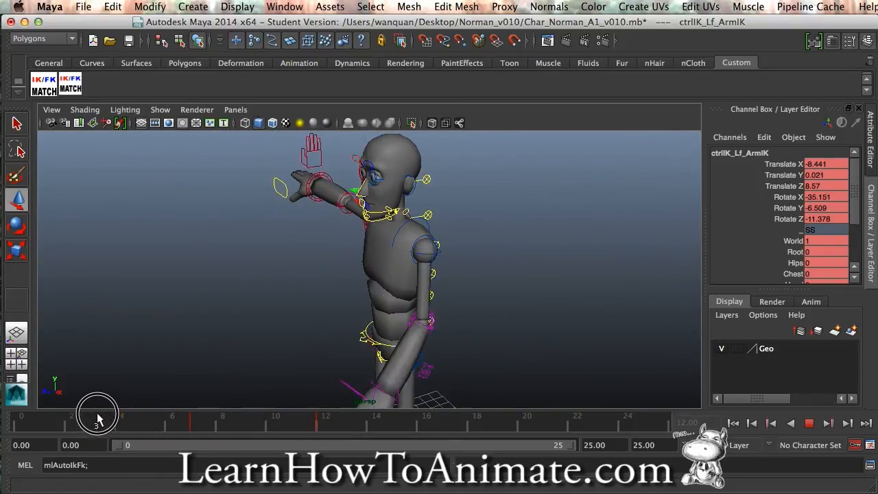
{"action": "left_click_drag", "start_coordinate": [99, 417], "coordinate": [124, 418]}
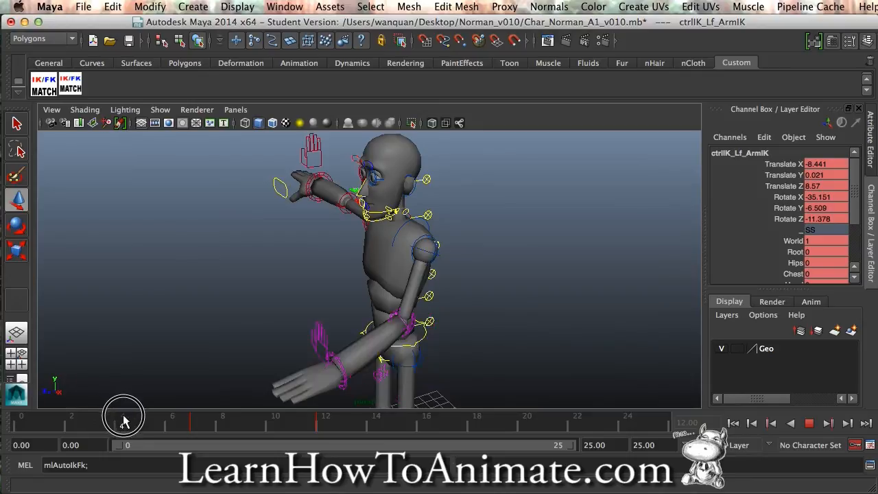
{"action": "left_click_drag", "start_coordinate": [124, 422], "coordinate": [173, 423]}
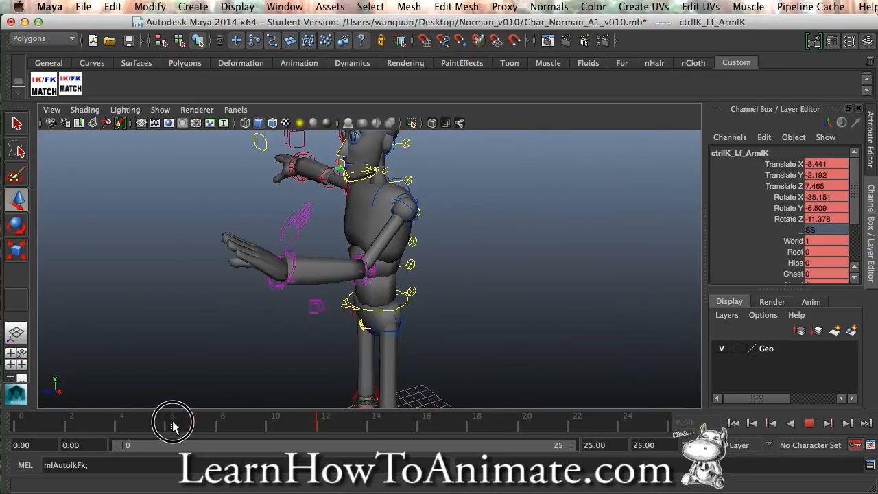
{"action": "left_click_drag", "start_coordinate": [173, 426], "coordinate": [197, 426]}
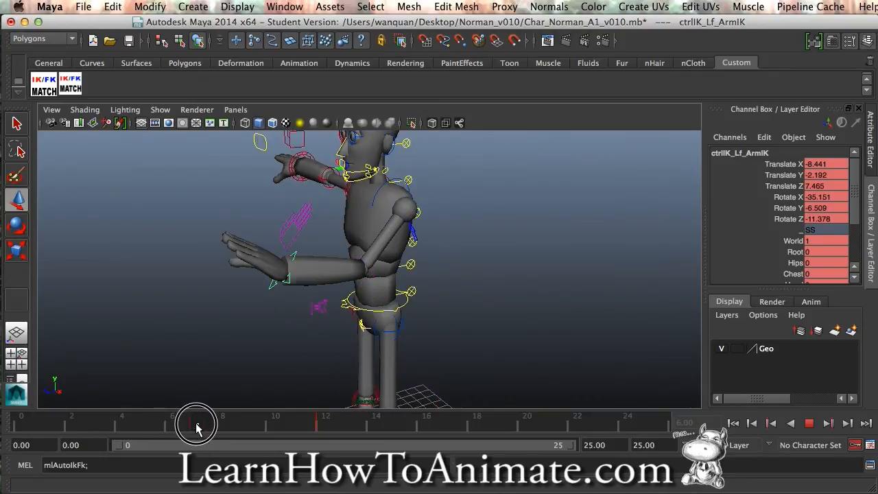
{"action": "left_click_drag", "start_coordinate": [197, 422], "coordinate": [274, 423]}
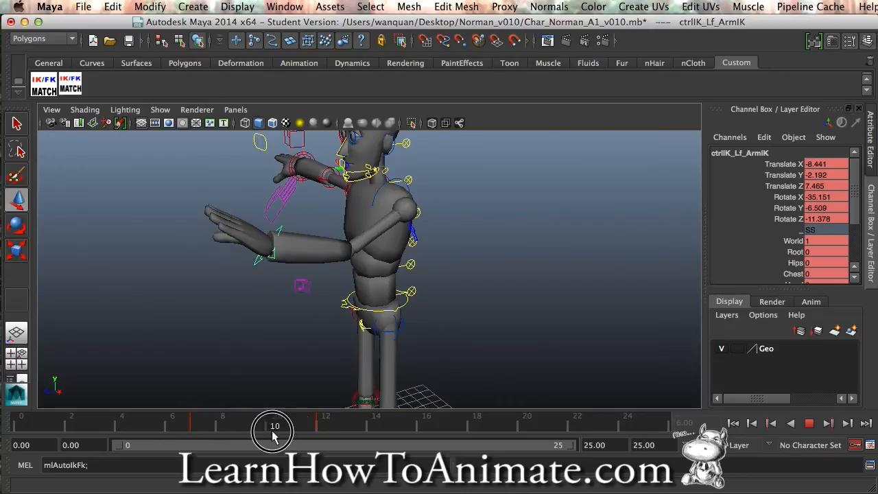
{"action": "left_click_drag", "start_coordinate": [275, 429], "coordinate": [199, 419]}
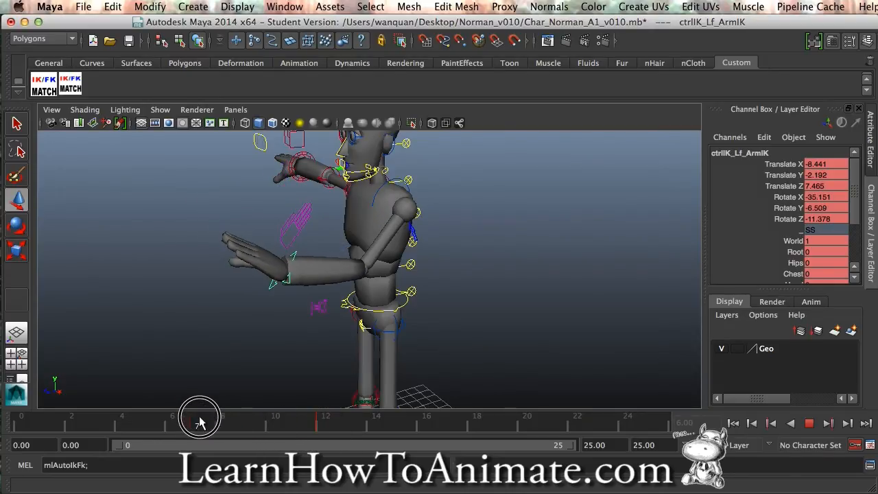
{"action": "left_click_drag", "start_coordinate": [185, 421], "coordinate": [158, 422]}
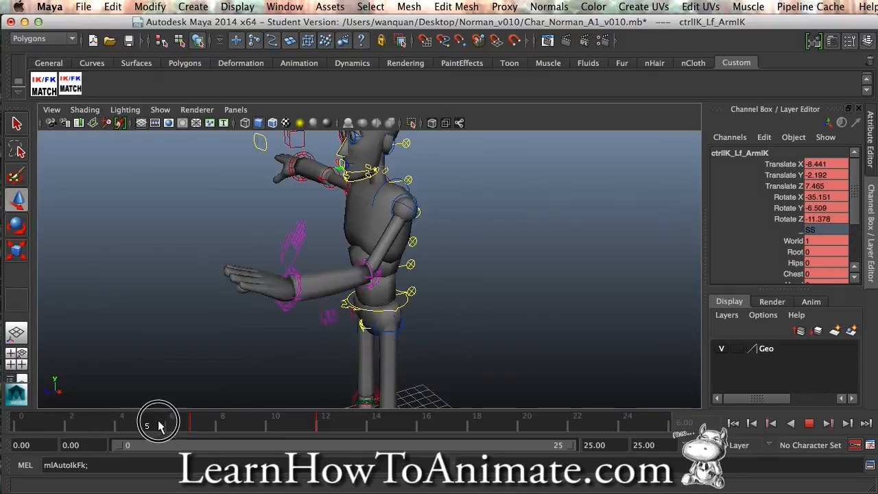
{"action": "left_click_drag", "start_coordinate": [158, 425], "coordinate": [110, 425]}
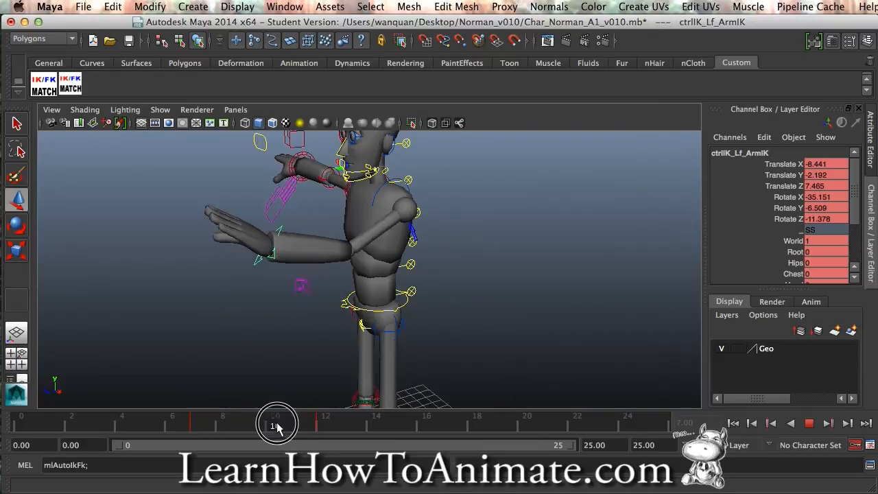
{"action": "left_click", "coordinate": [326, 423]}
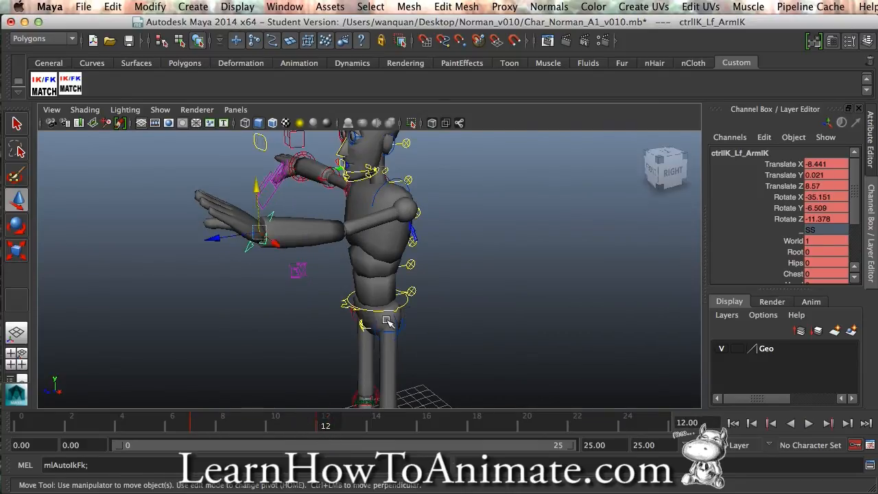
{"action": "left_click", "coordinate": [378, 299]}
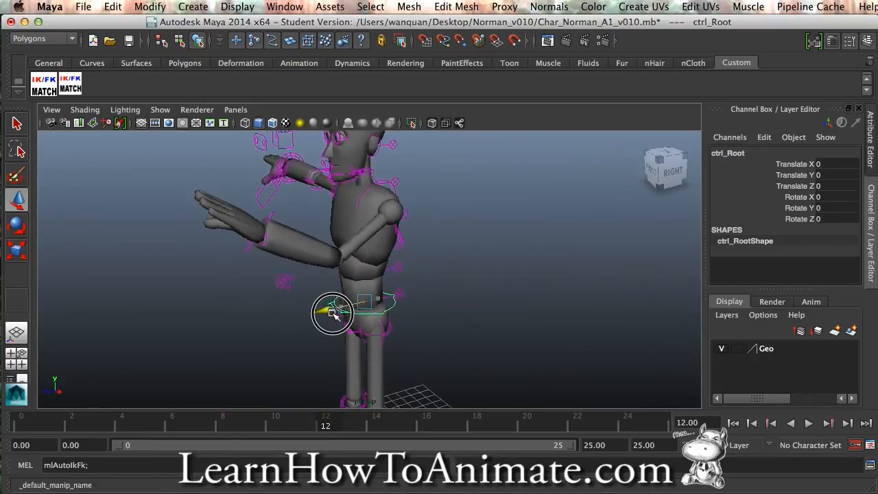
- Shift ctrl_Root forward so Translate Z is about 0.356 at frame 12
{"action": "left_click_drag", "start_coordinate": [336, 313], "coordinate": [329, 309]}
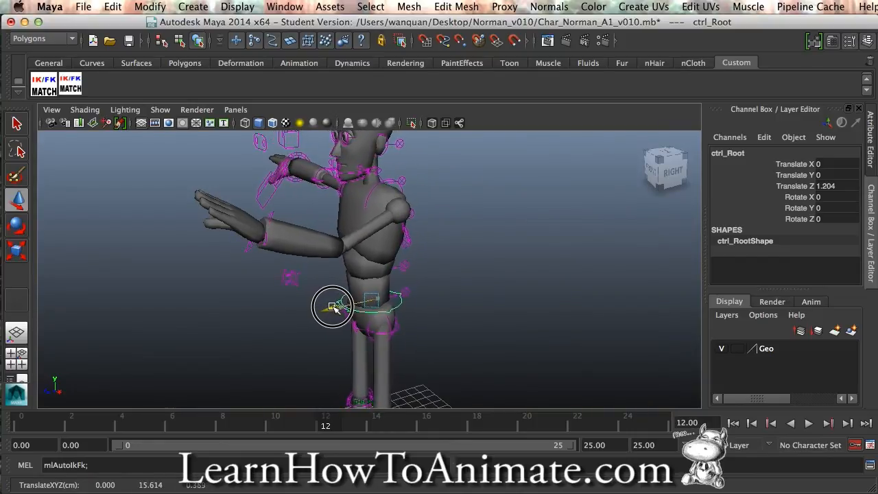
{"action": "left_click_drag", "start_coordinate": [337, 308], "coordinate": [280, 313]}
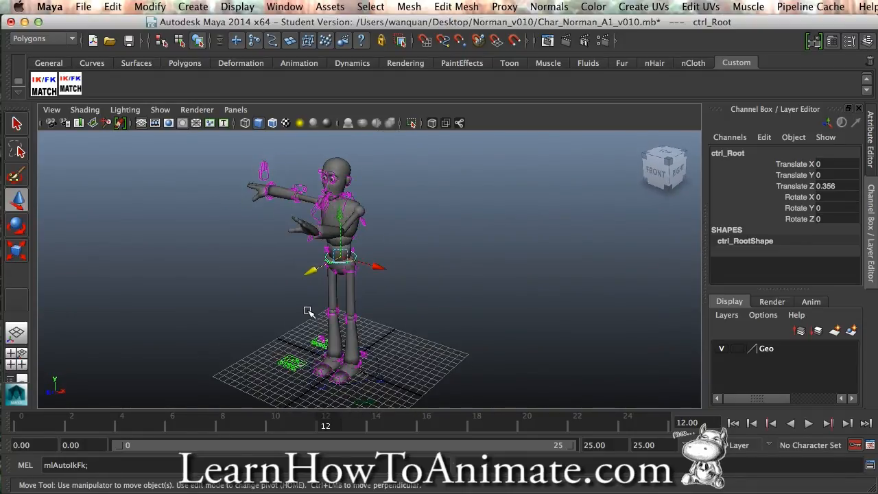
{"action": "left_click_drag", "start_coordinate": [309, 311], "coordinate": [415, 299]}
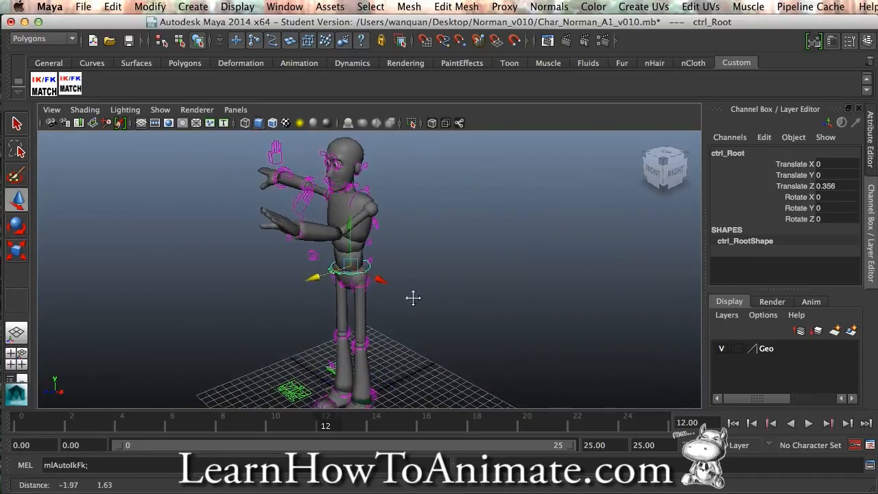
{"action": "left_click_drag", "start_coordinate": [413, 299], "coordinate": [456, 311]}
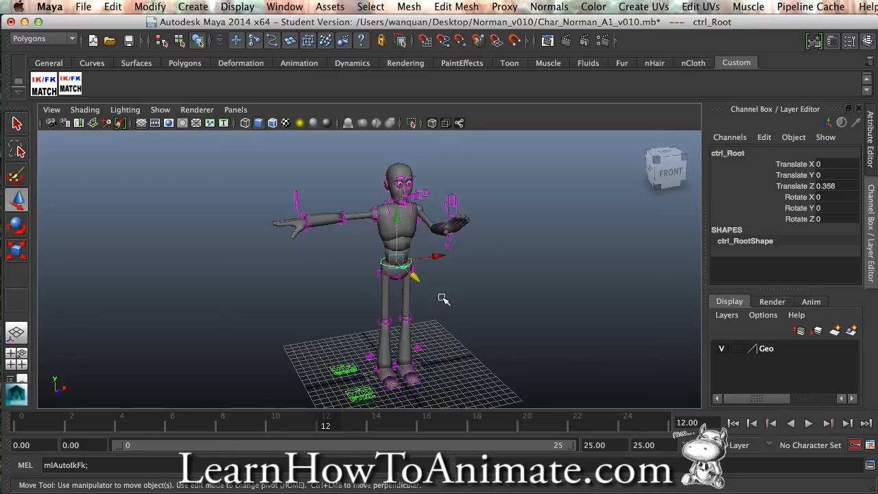
{"action": "mouse_move", "coordinate": [439, 295]}
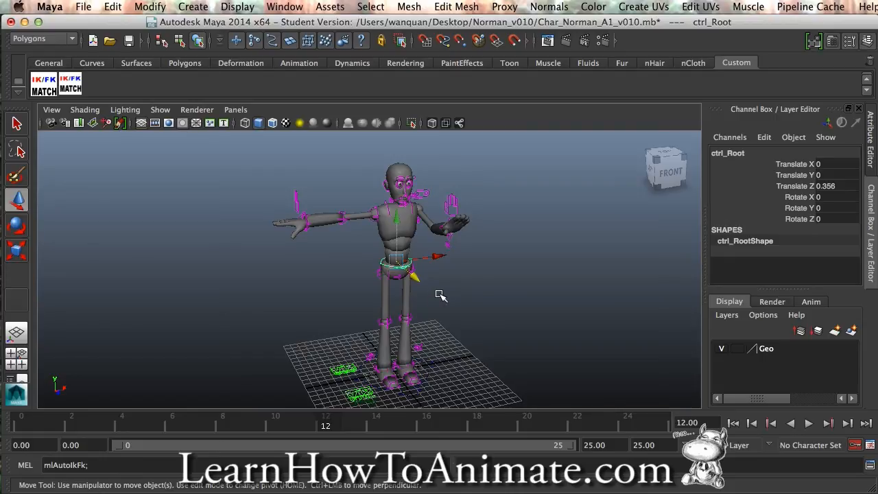
{"action": "mouse_move", "coordinate": [433, 305]}
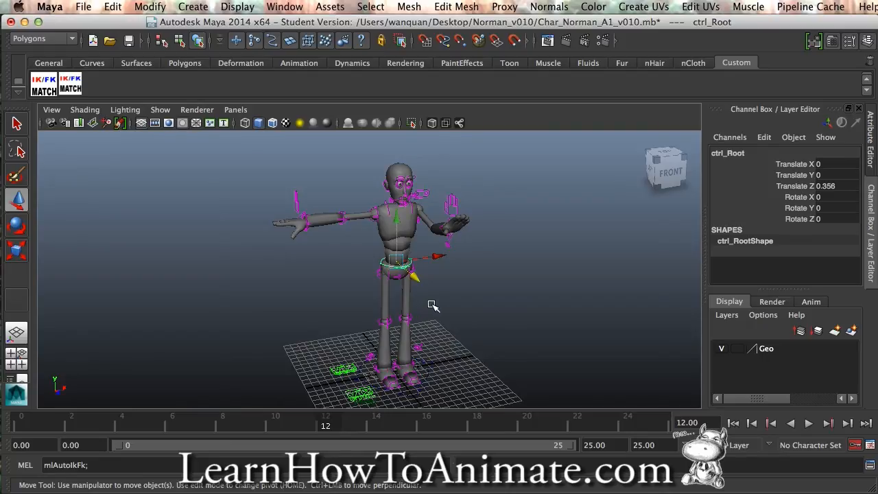